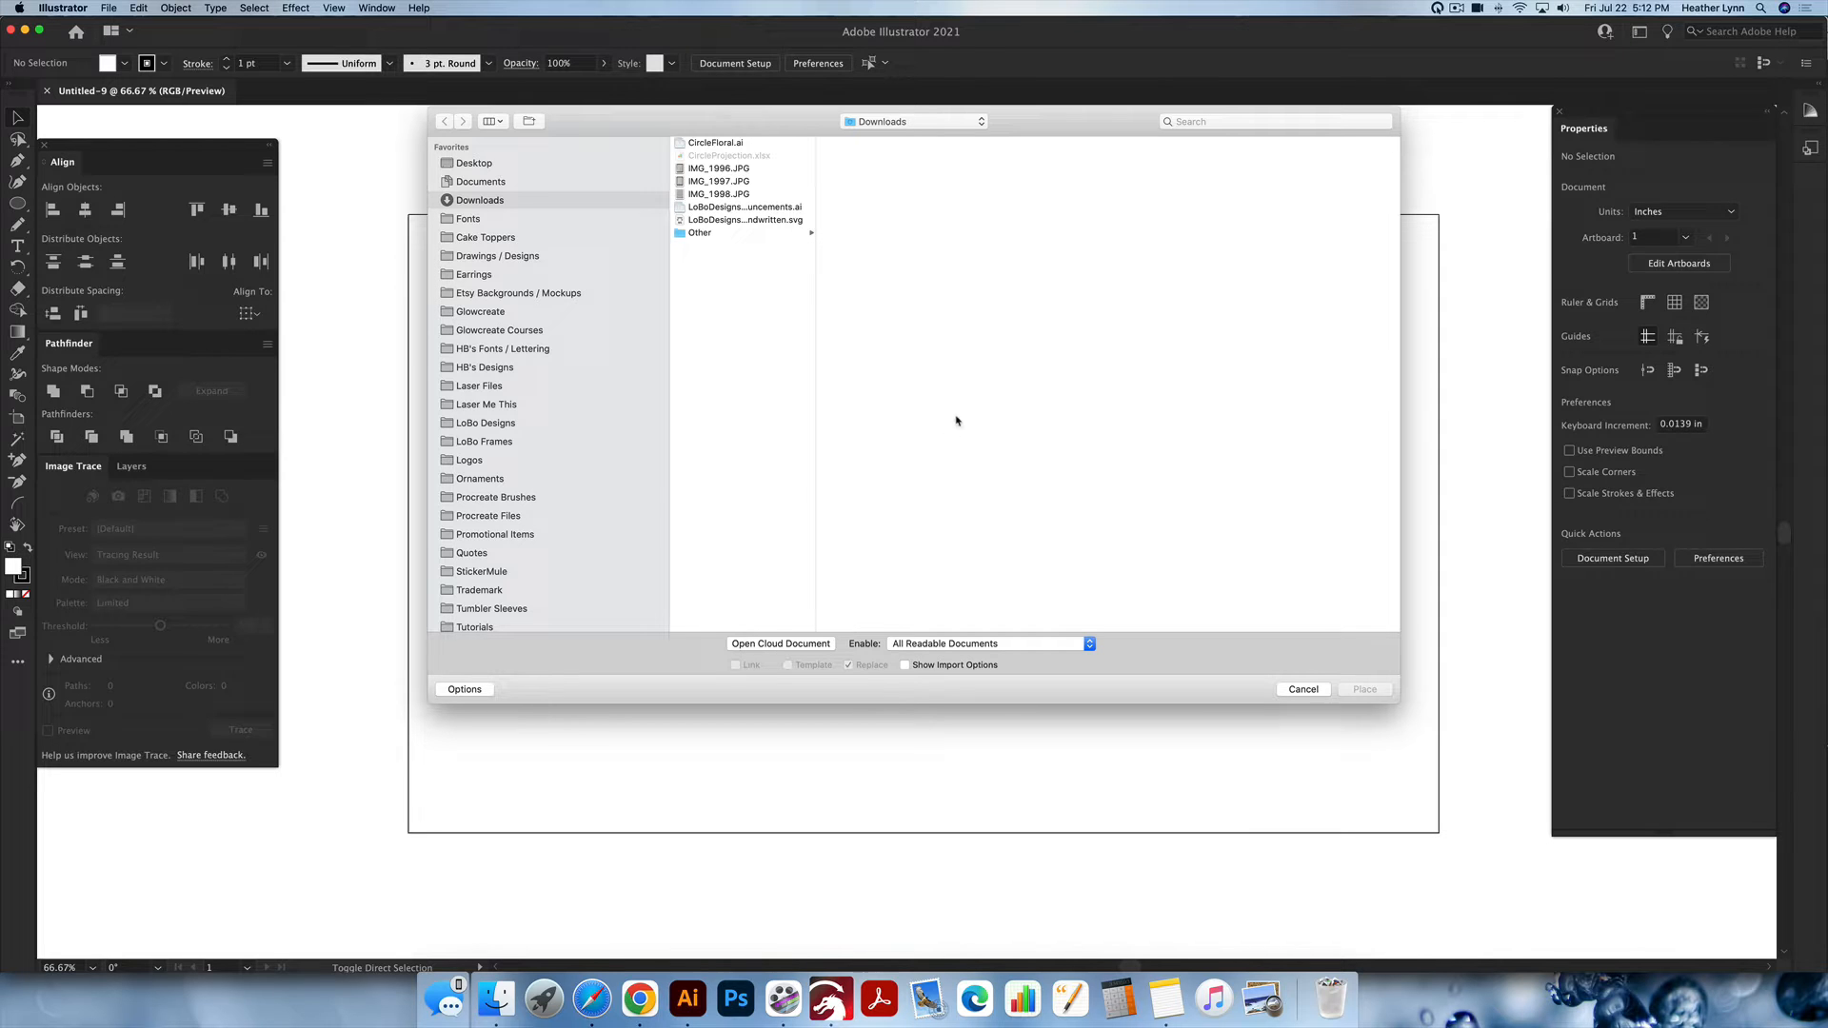
left_click(742, 219)
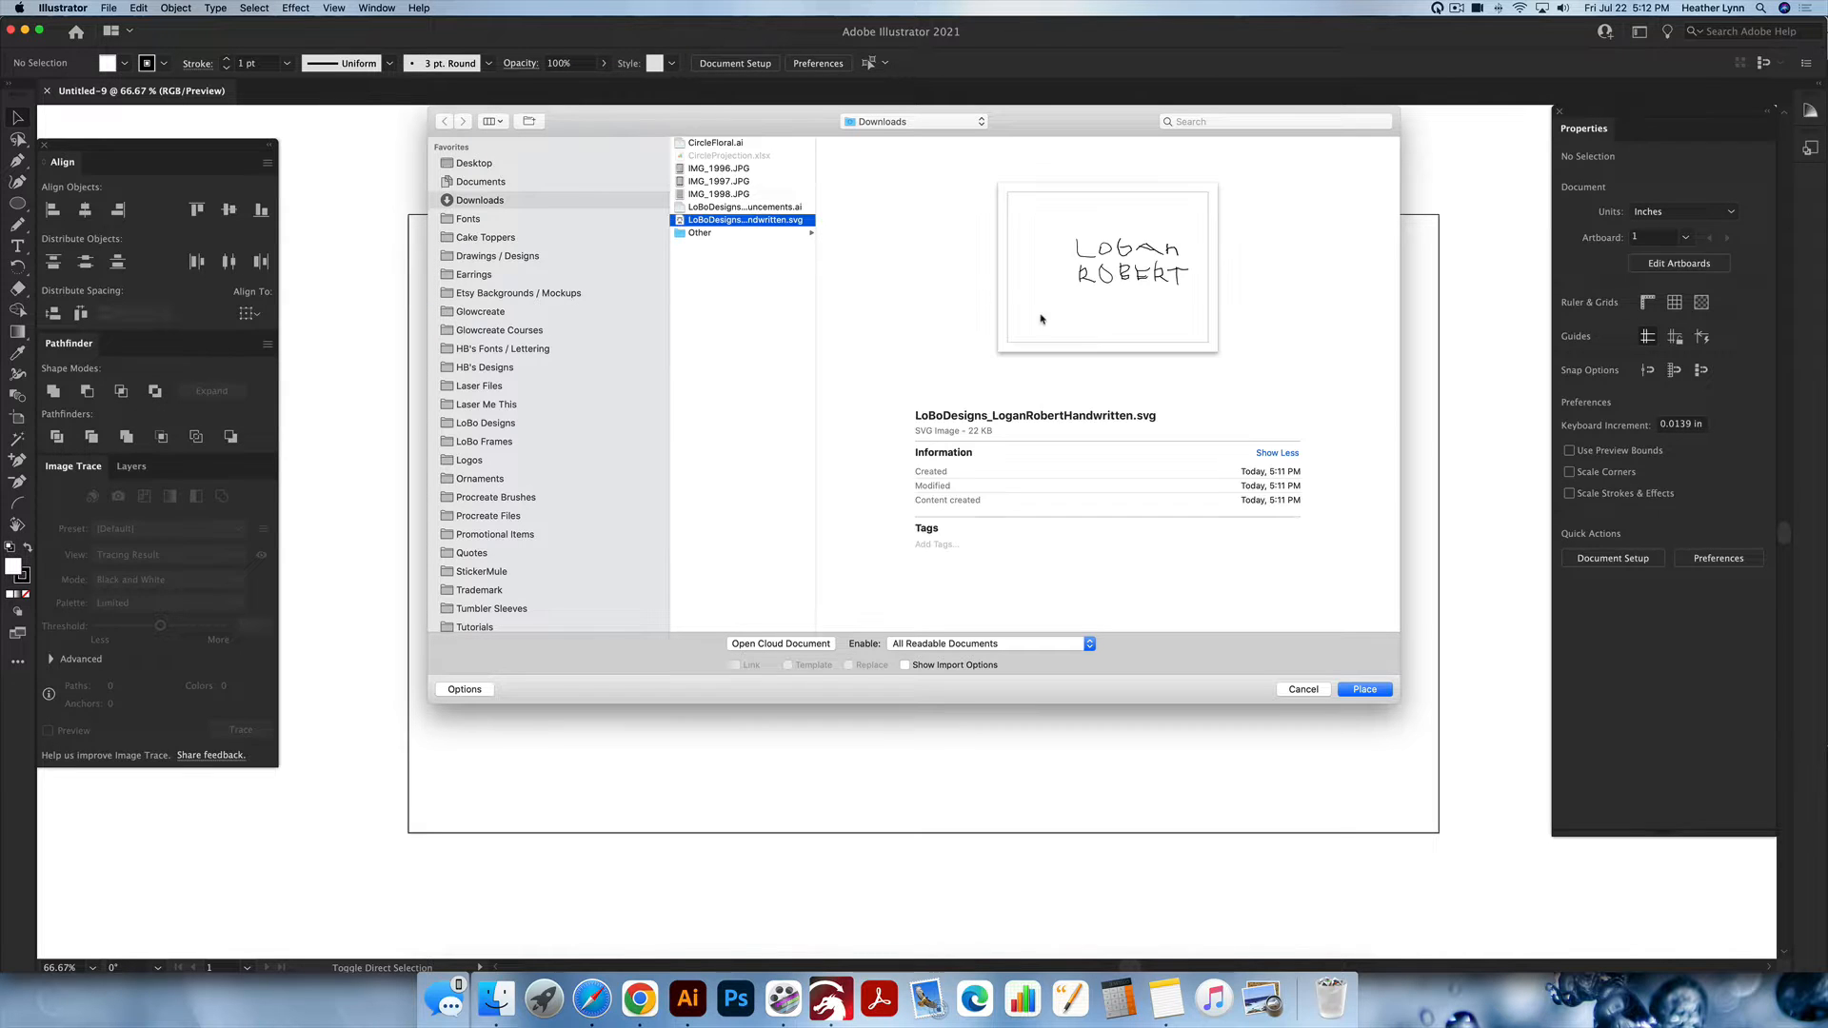
left_click(1363, 689)
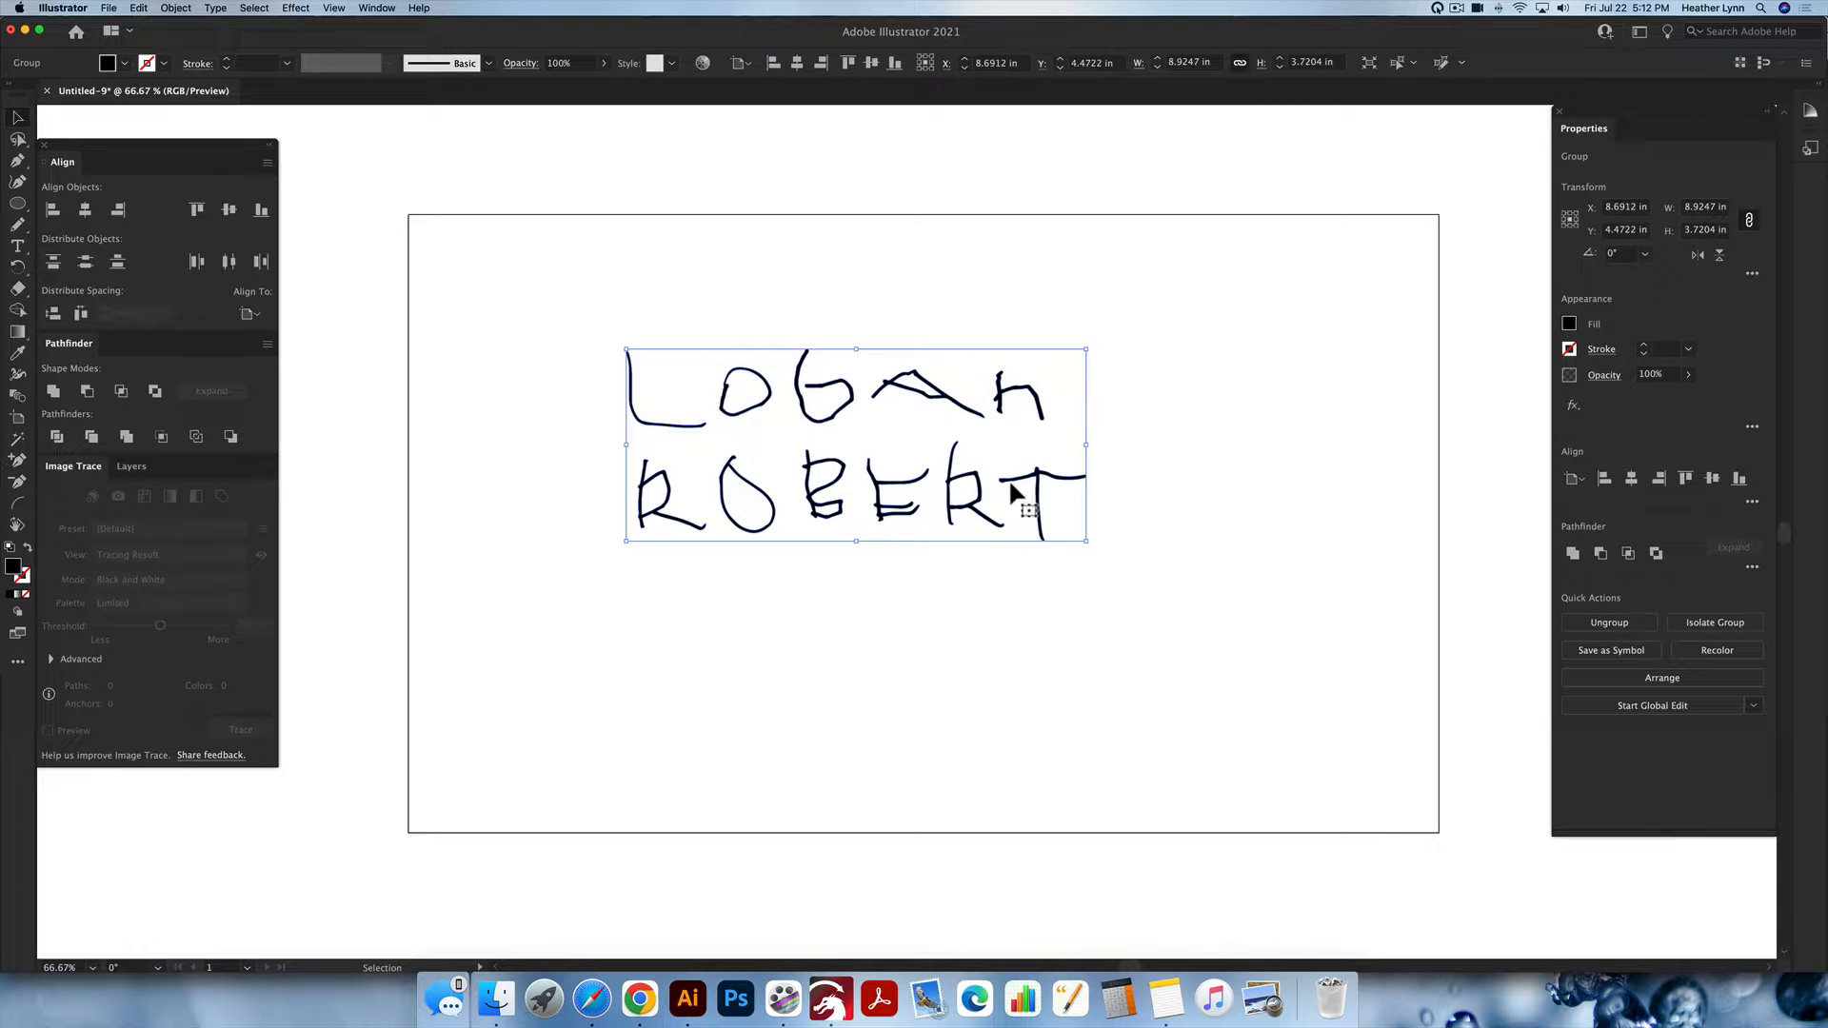
mouse_move(939, 402)
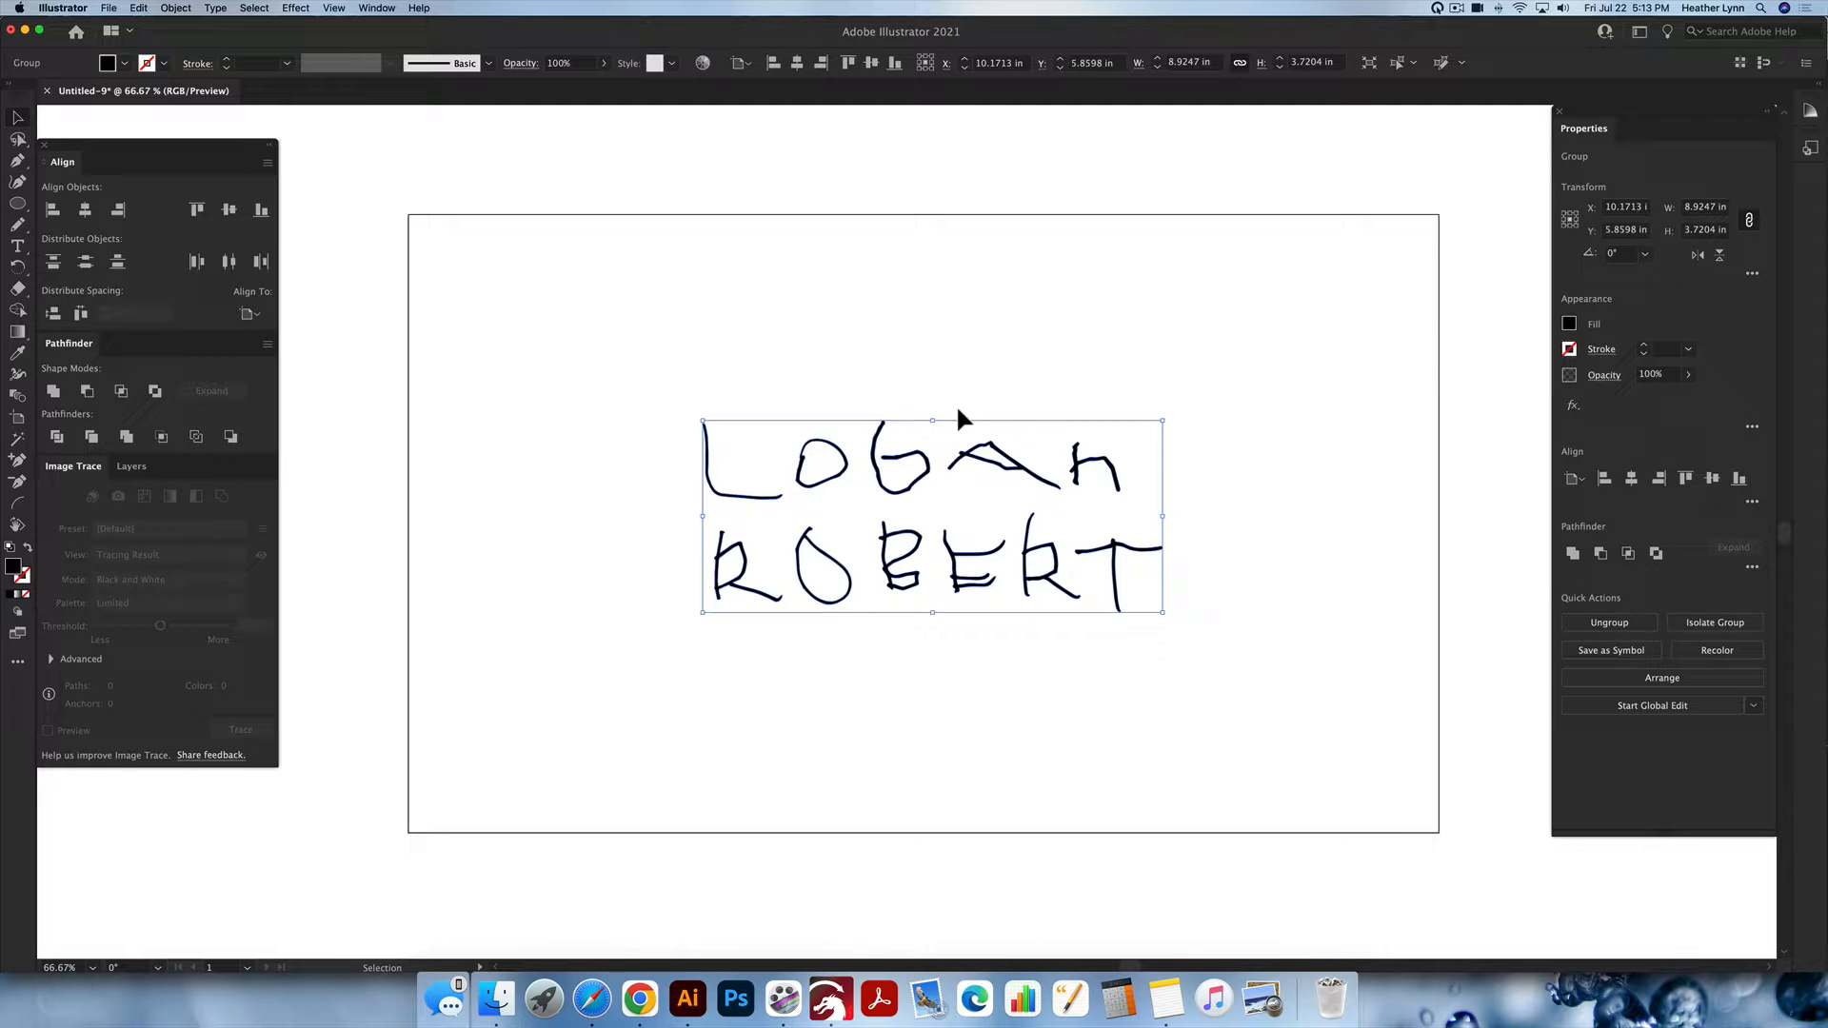
Resize the name group to 3.75 in wide with linked proportions and fill it blue.
left_click(1704, 207)
type("3.75")
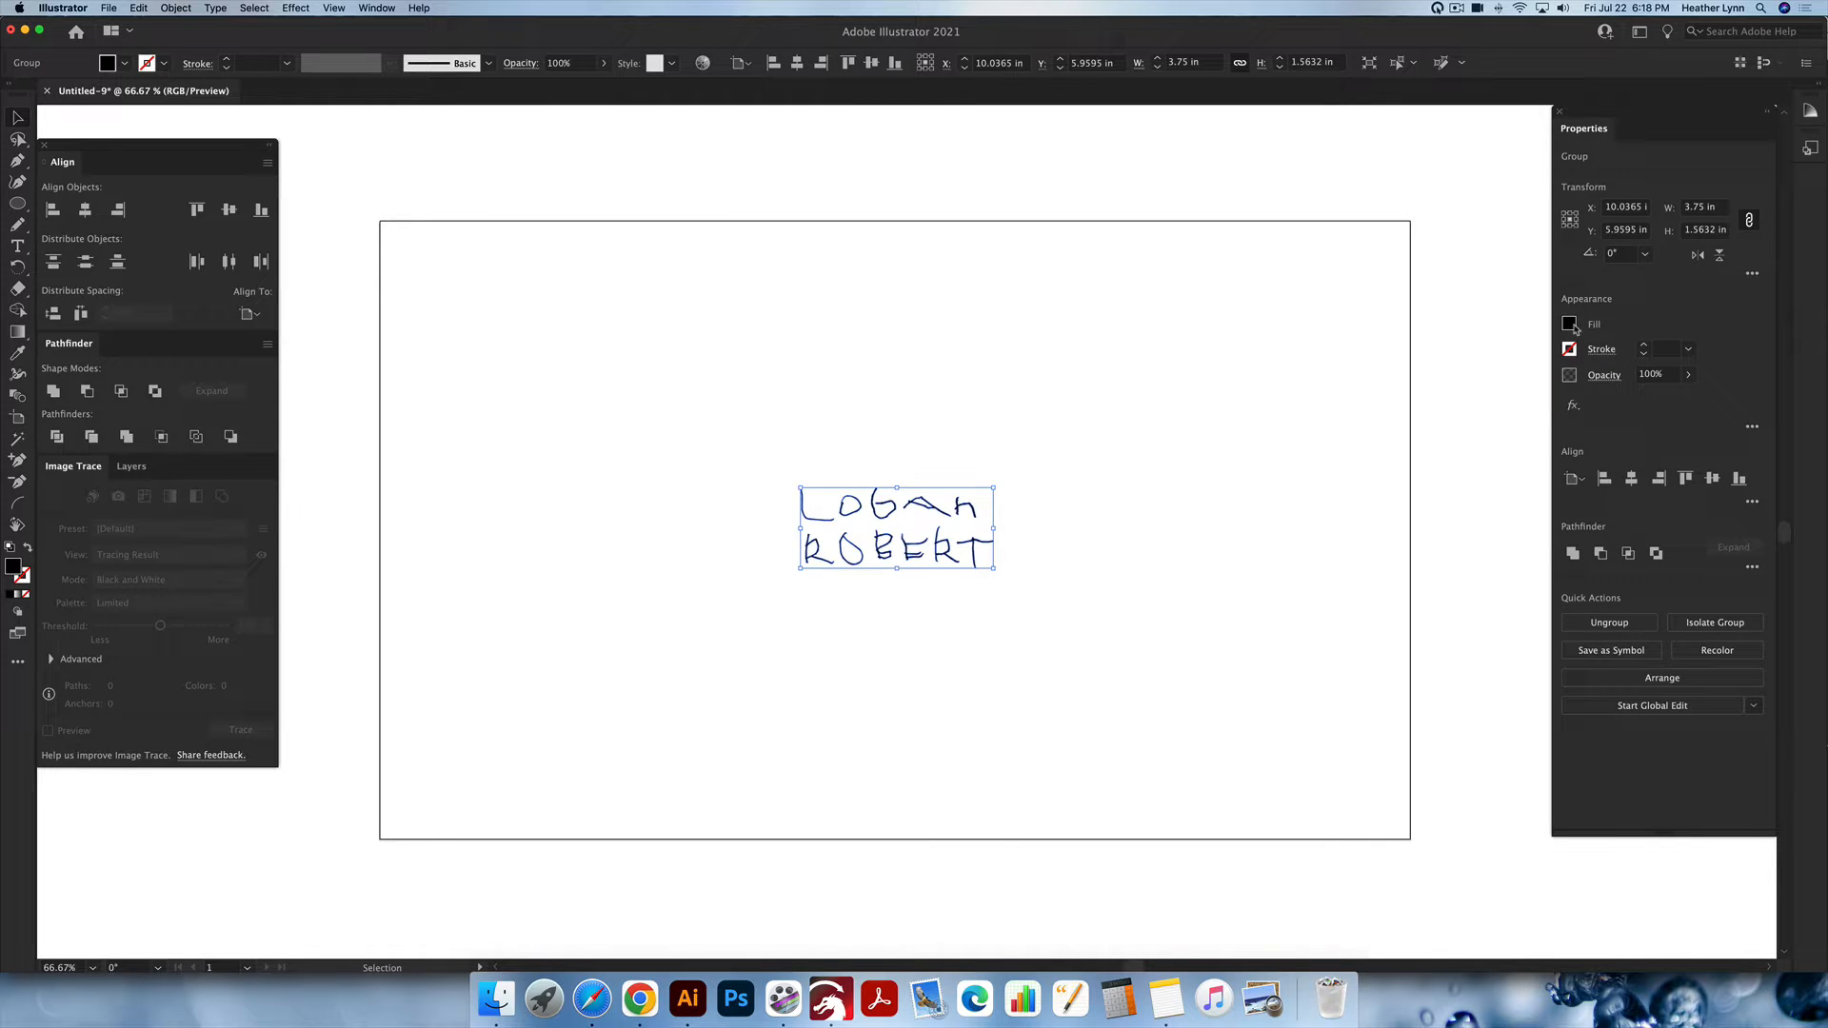
left_click(1571, 324)
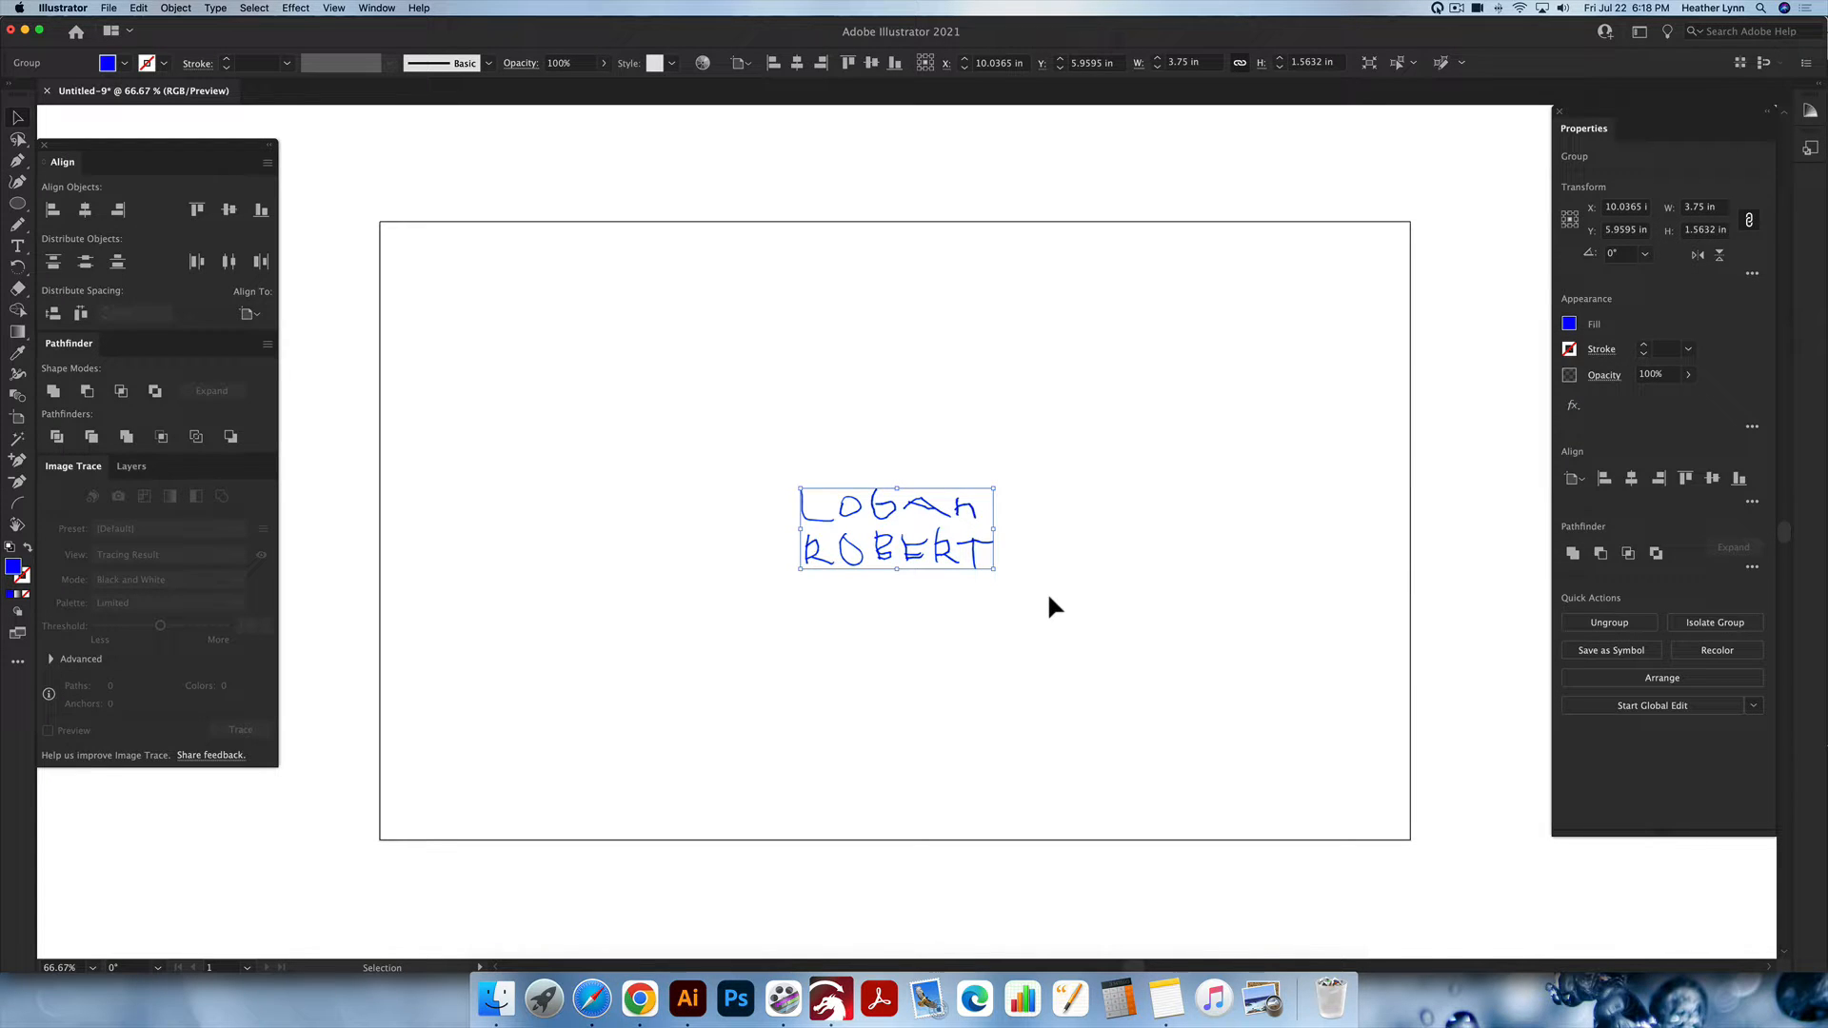
mouse_move(1071, 609)
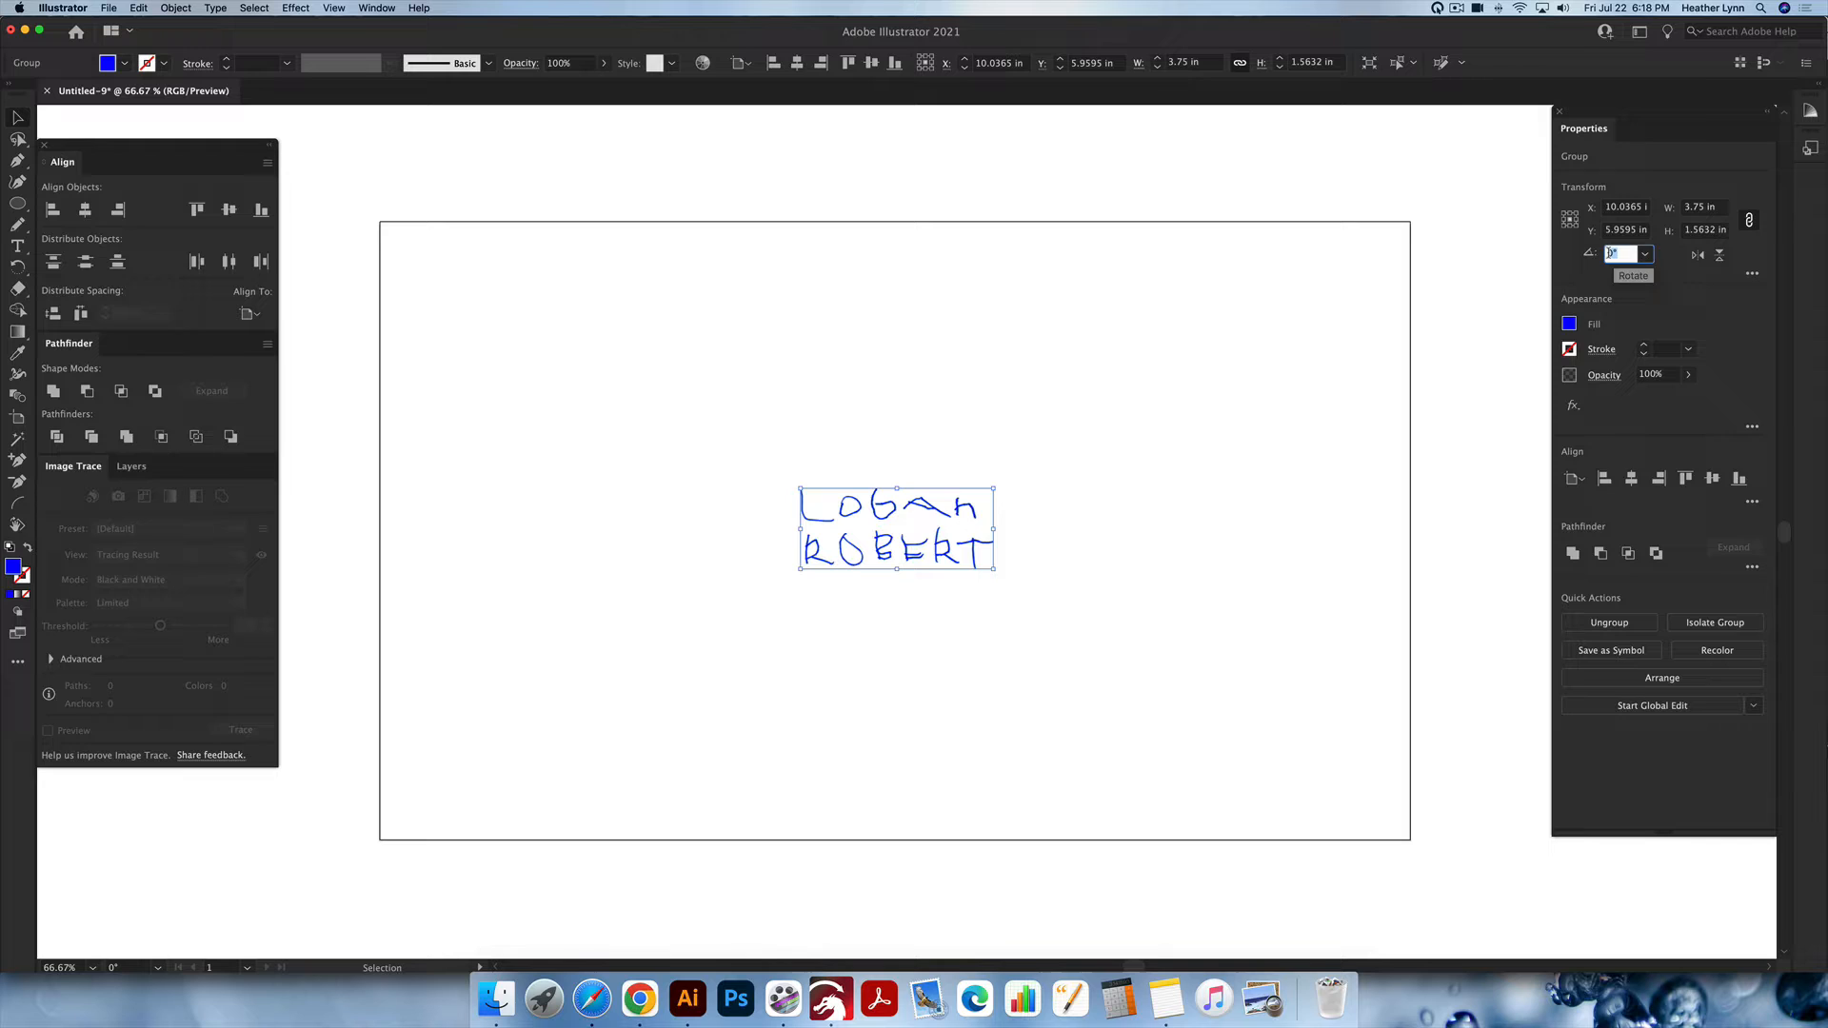
type("270")
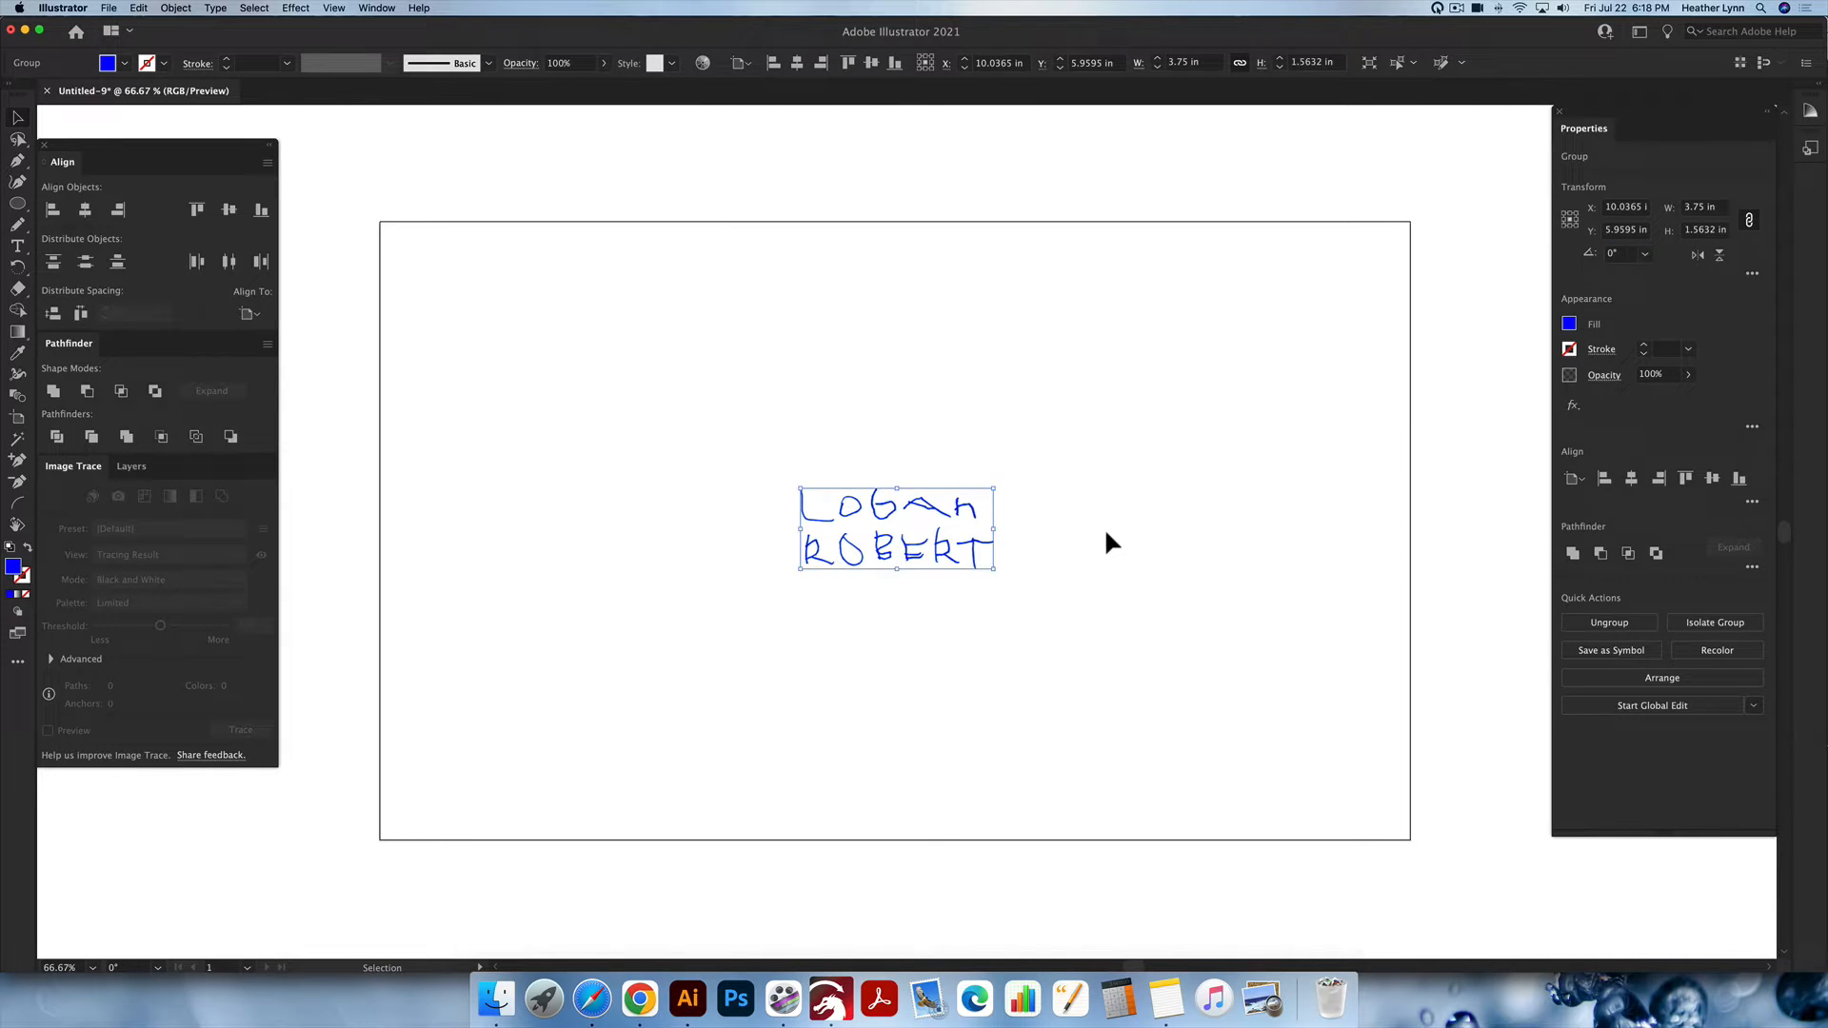
mouse_move(973, 495)
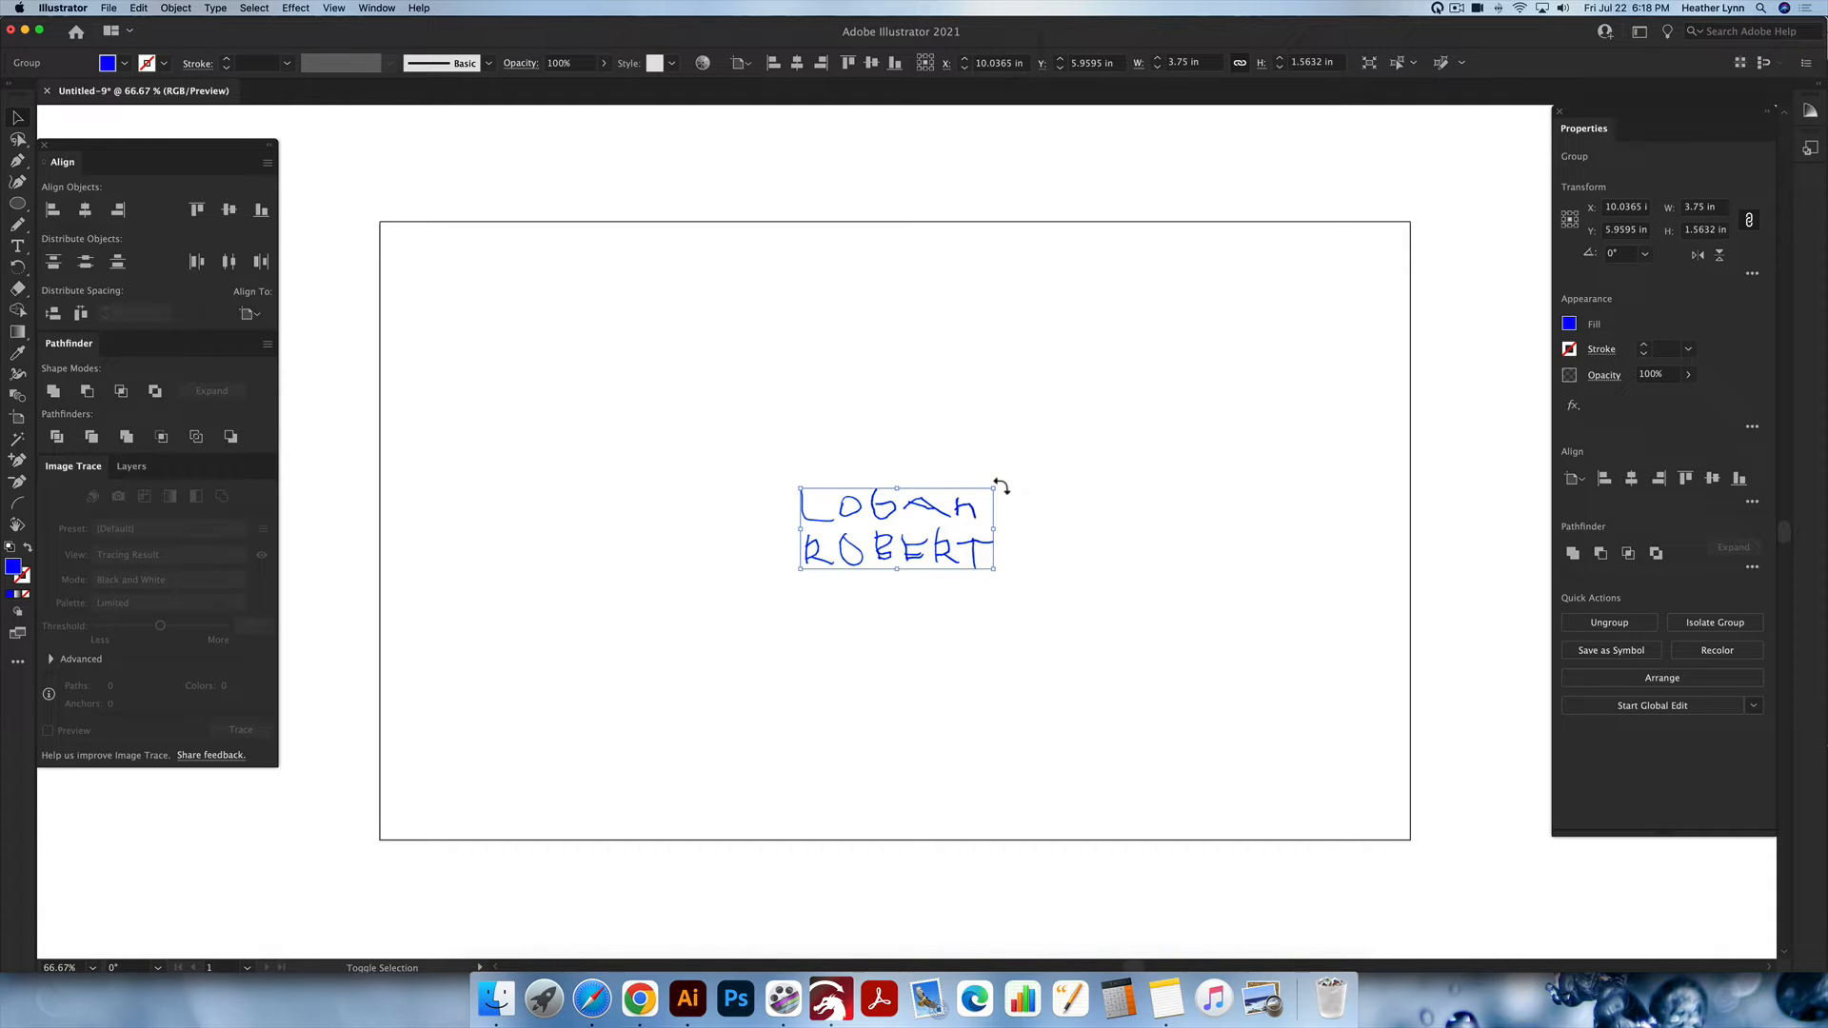
left_click_drag(997, 489, 973, 601)
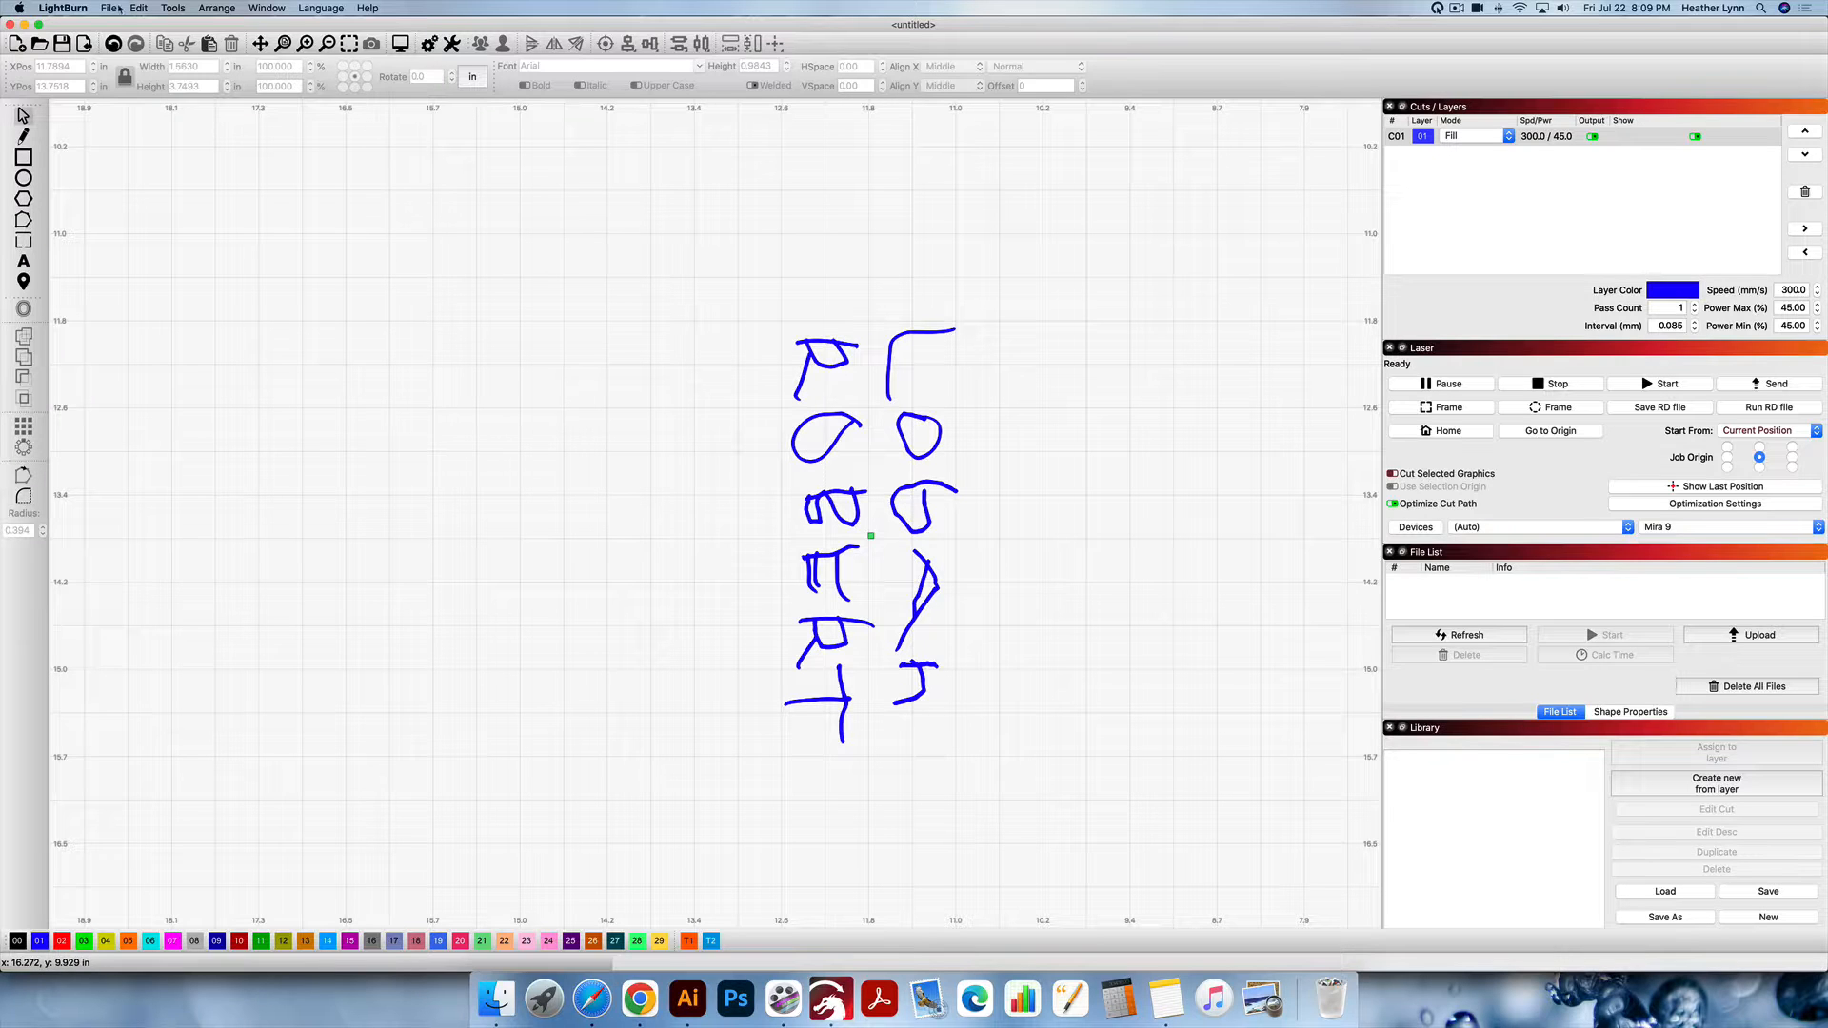
Open Machine Settings and read the current settings from the laser controller.
left_click(137, 9)
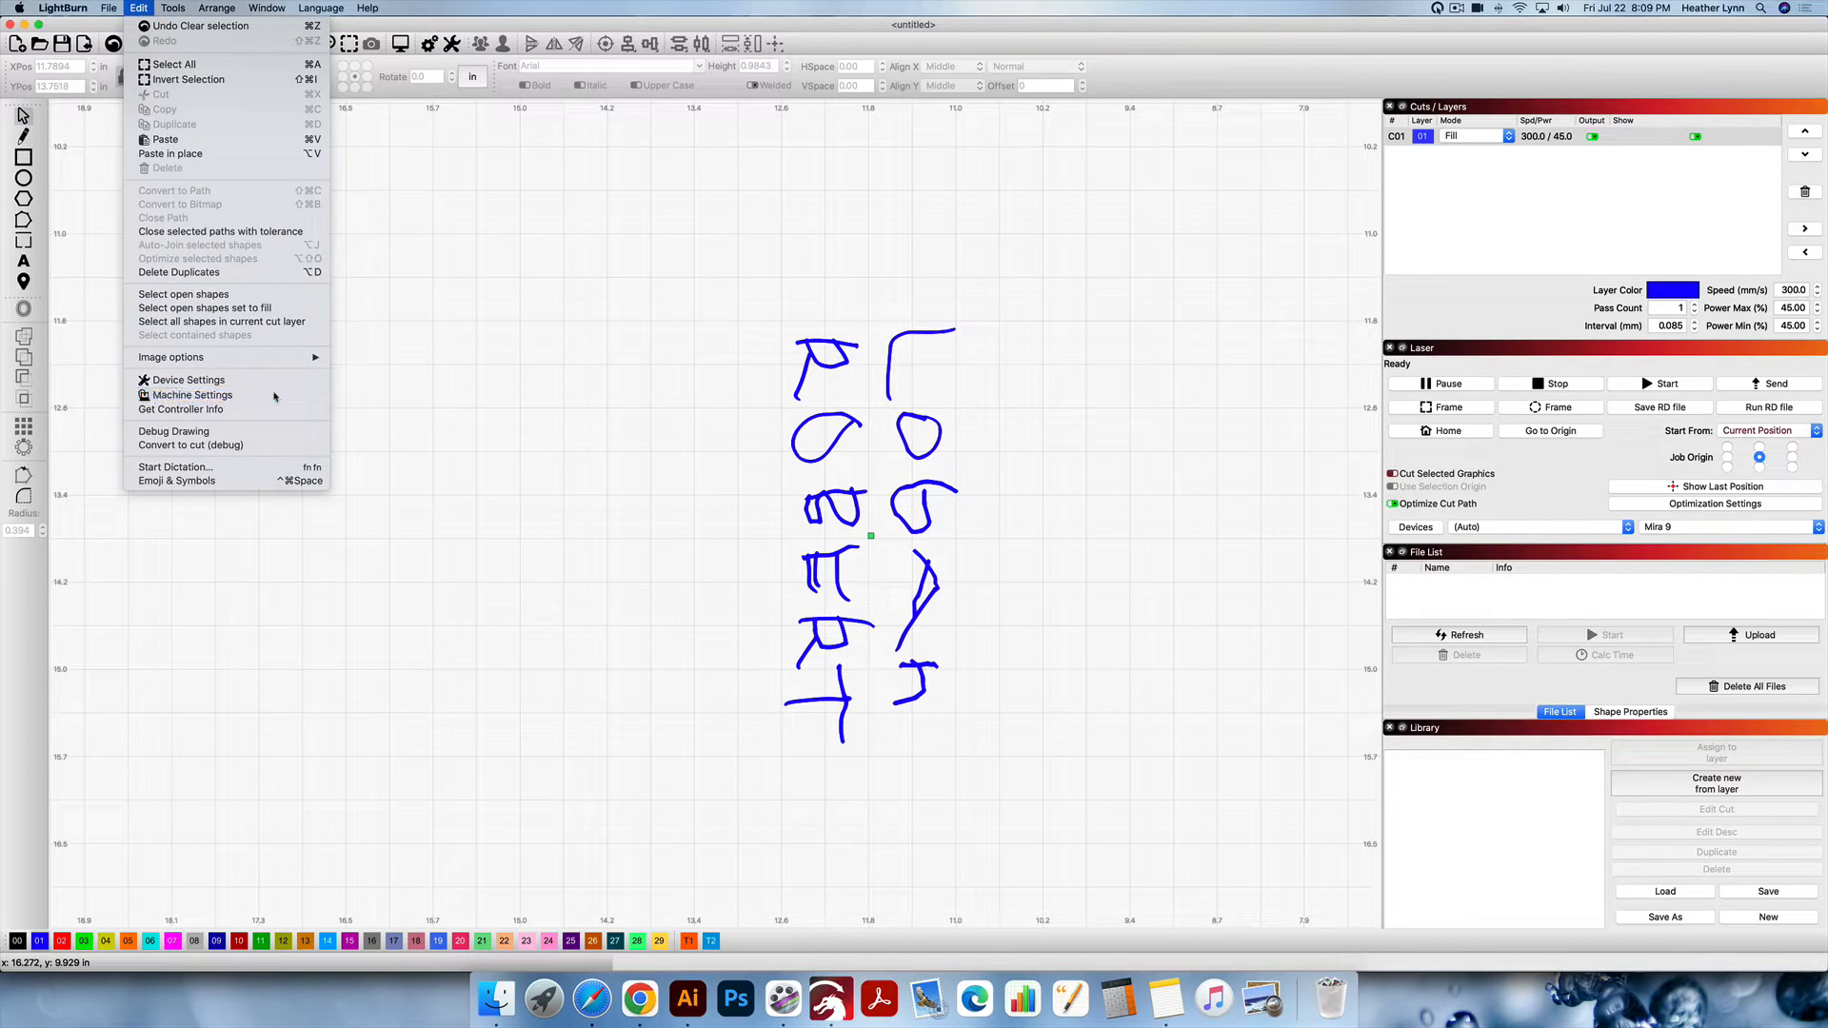
left_click(191, 394)
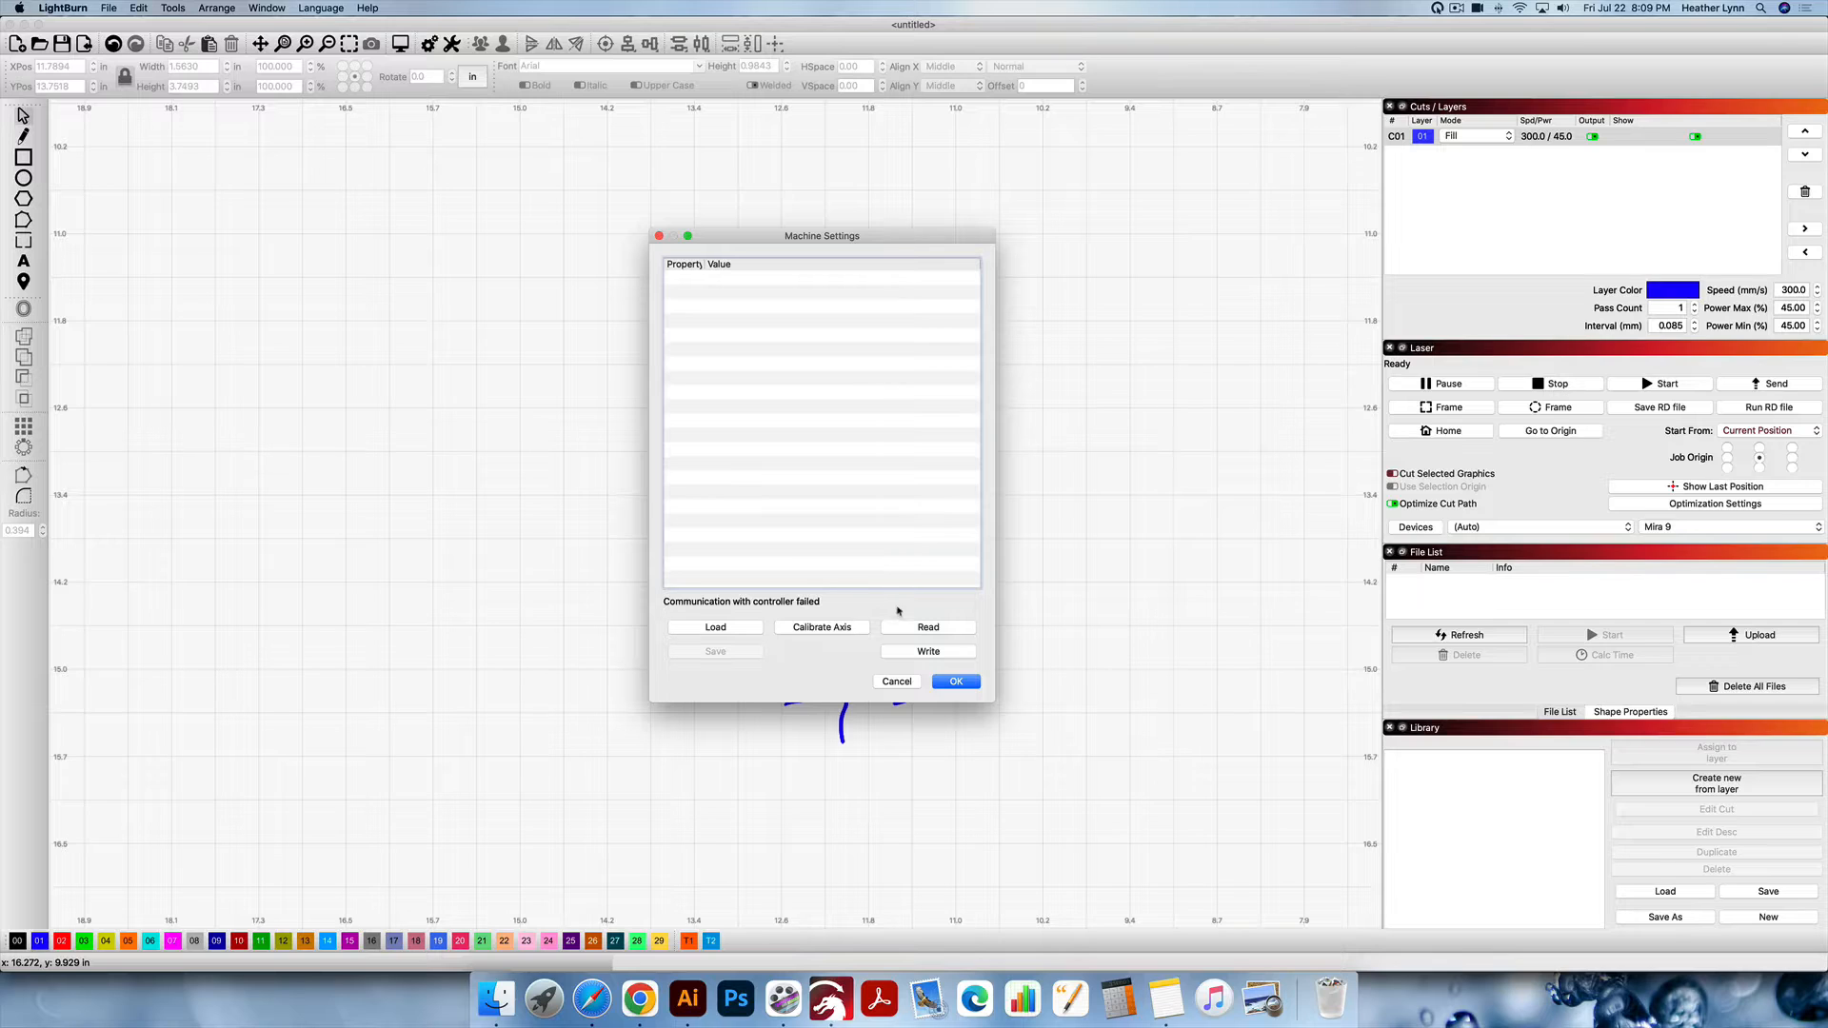
mouse_move(800, 530)
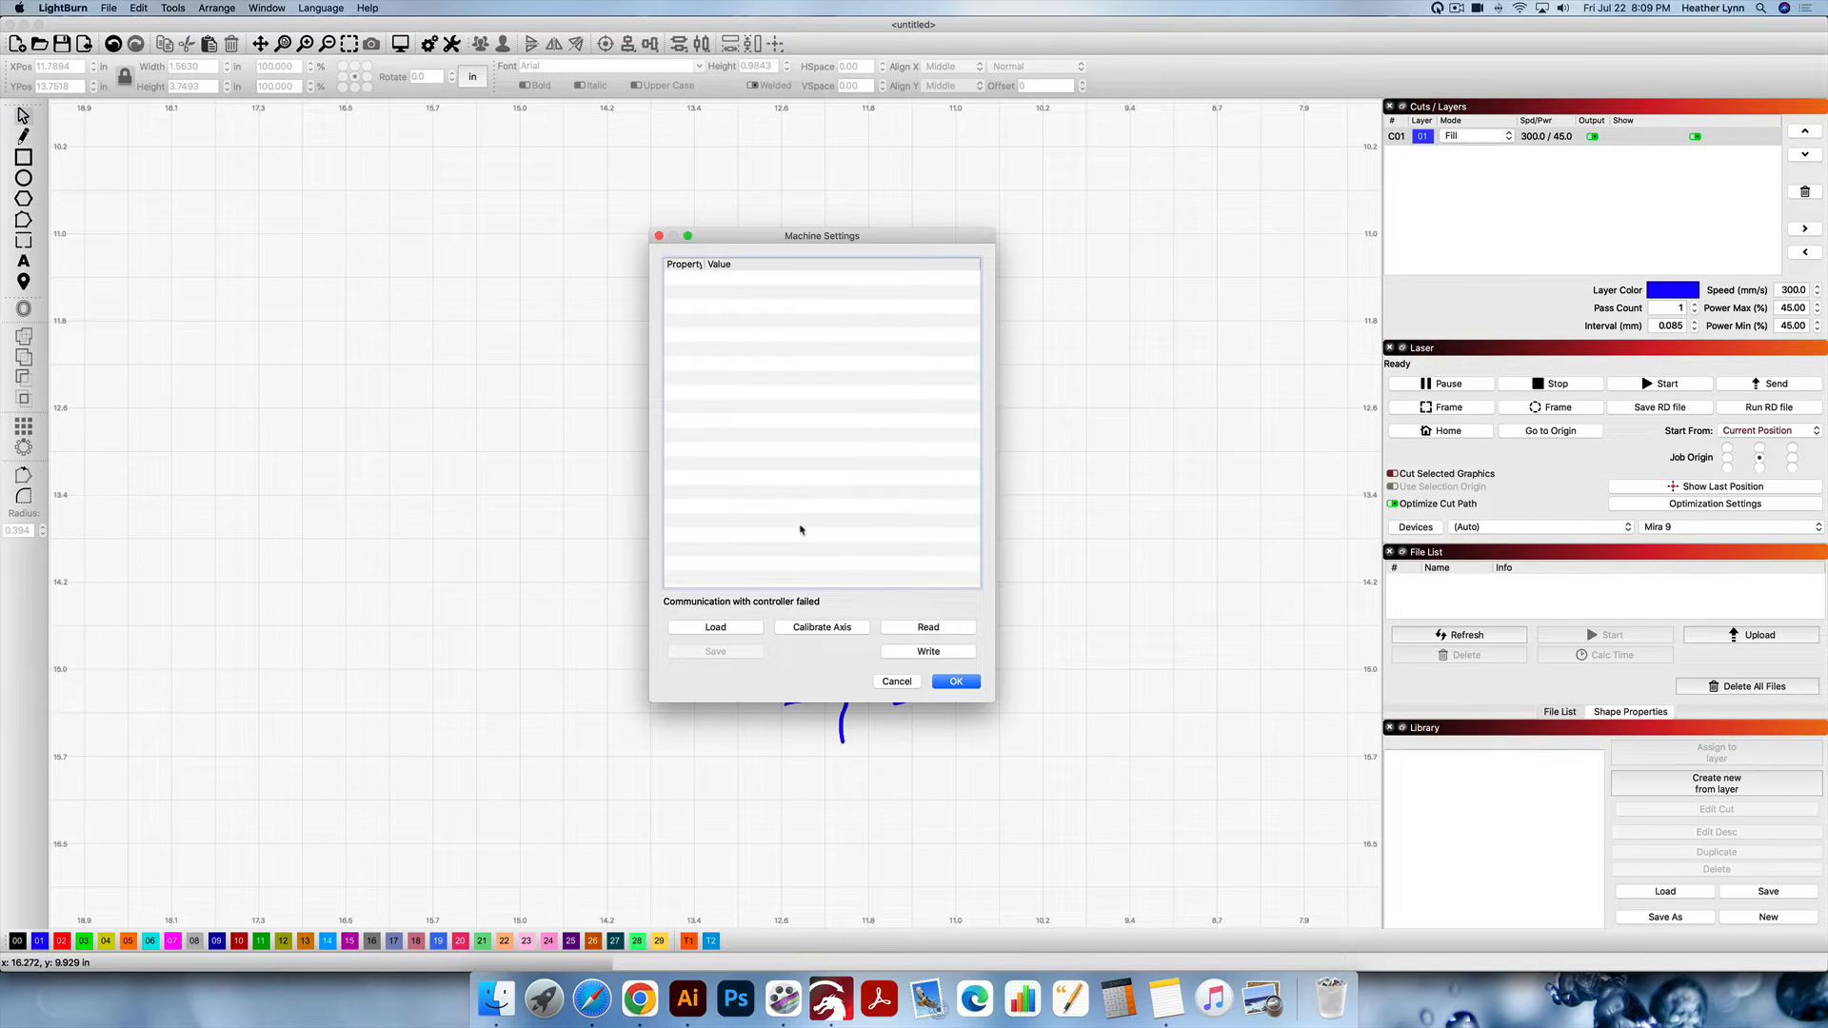
mouse_move(851, 596)
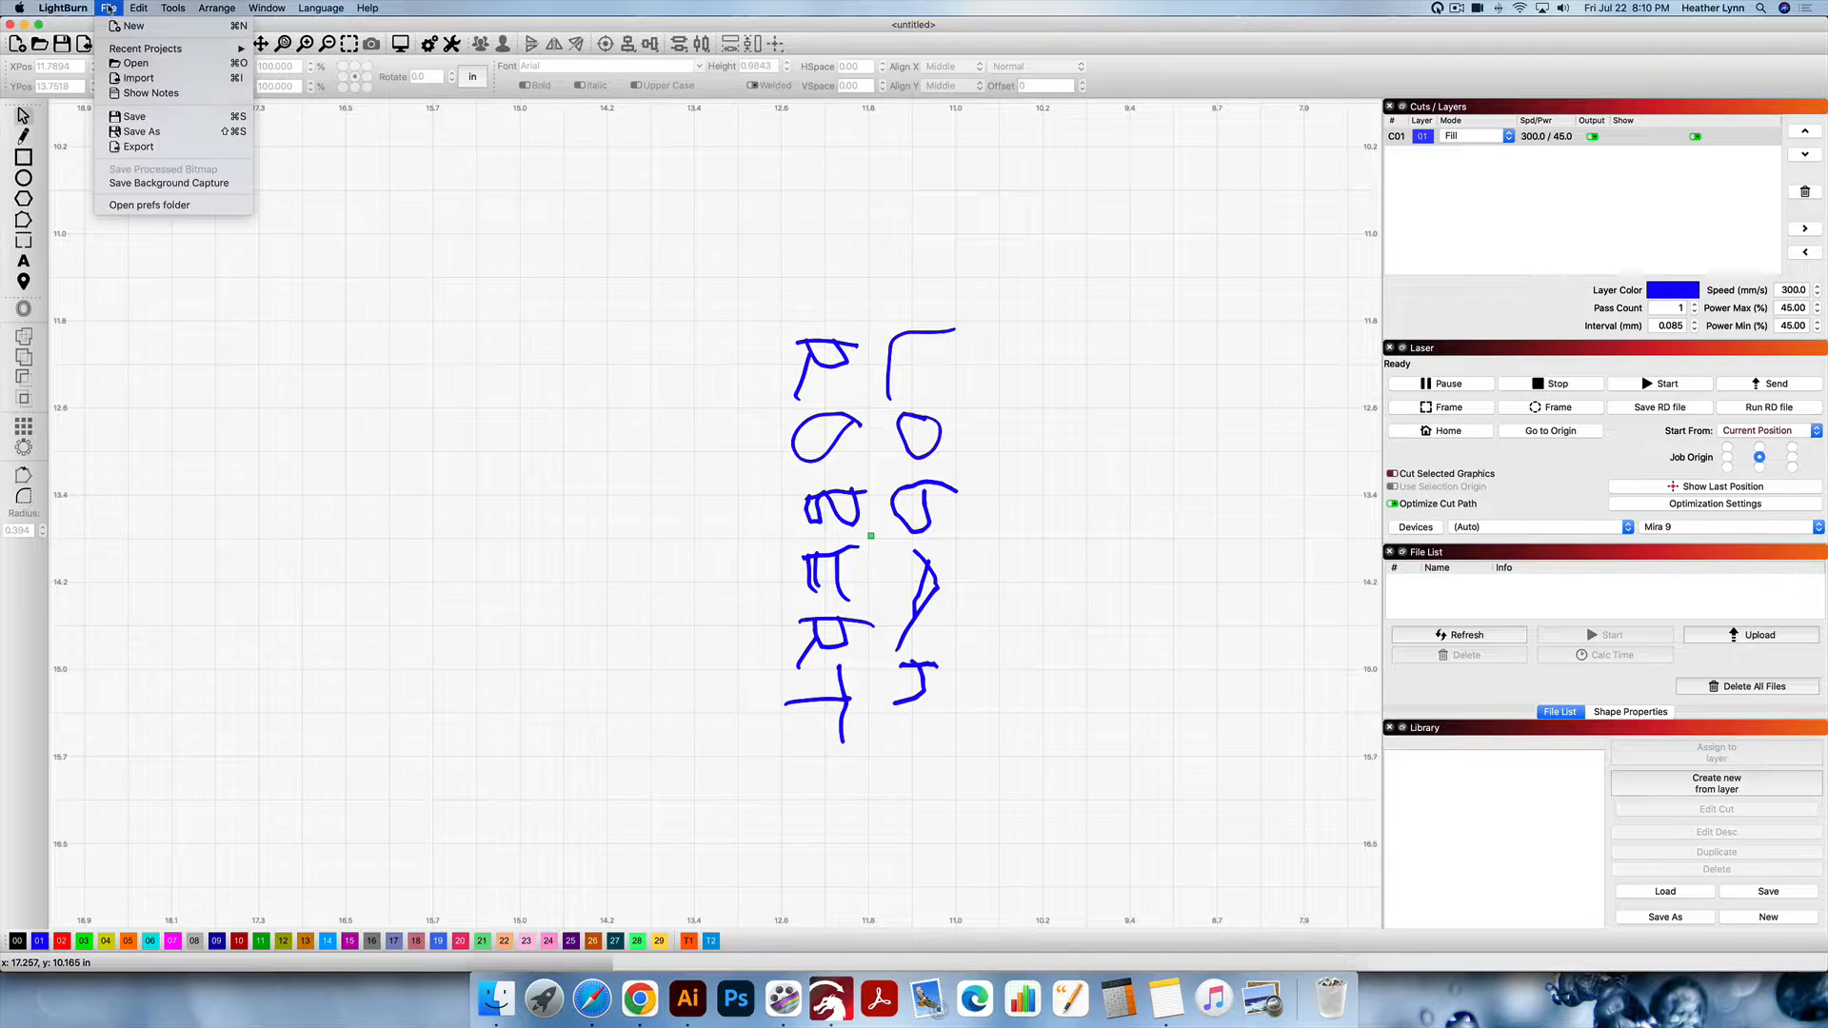
left_click(137, 9)
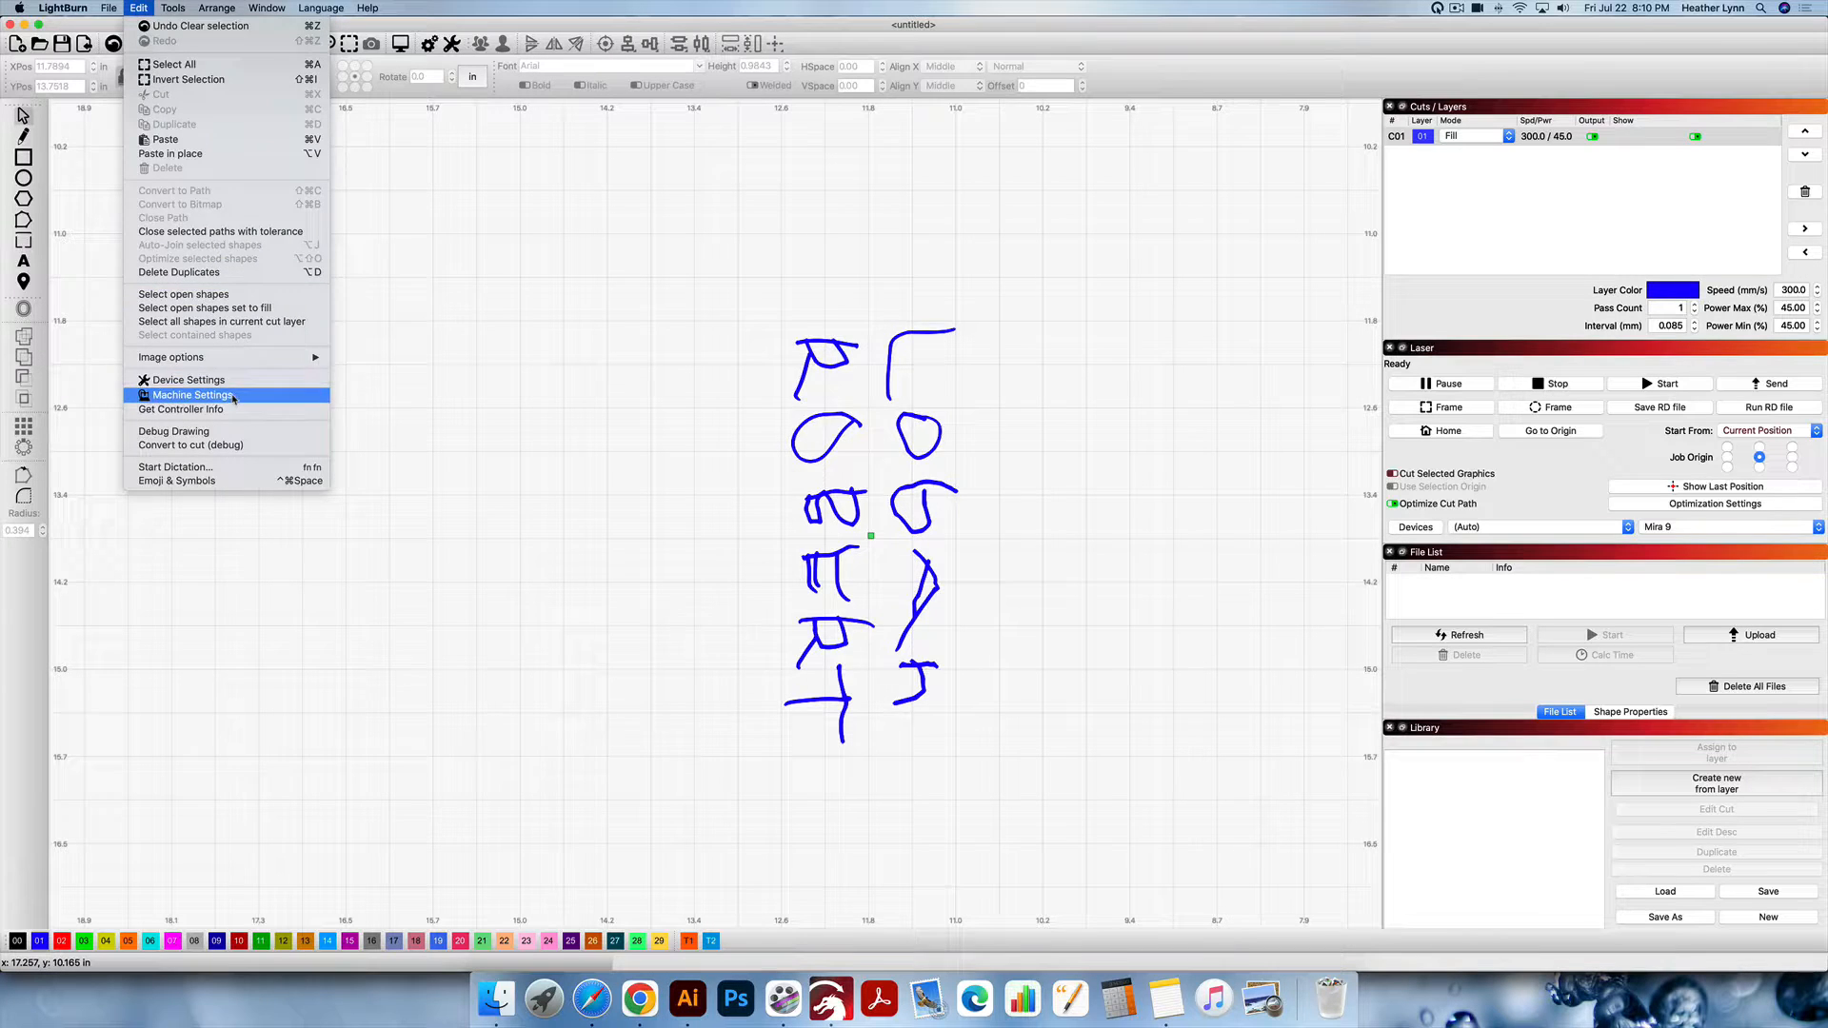
left_click(192, 395)
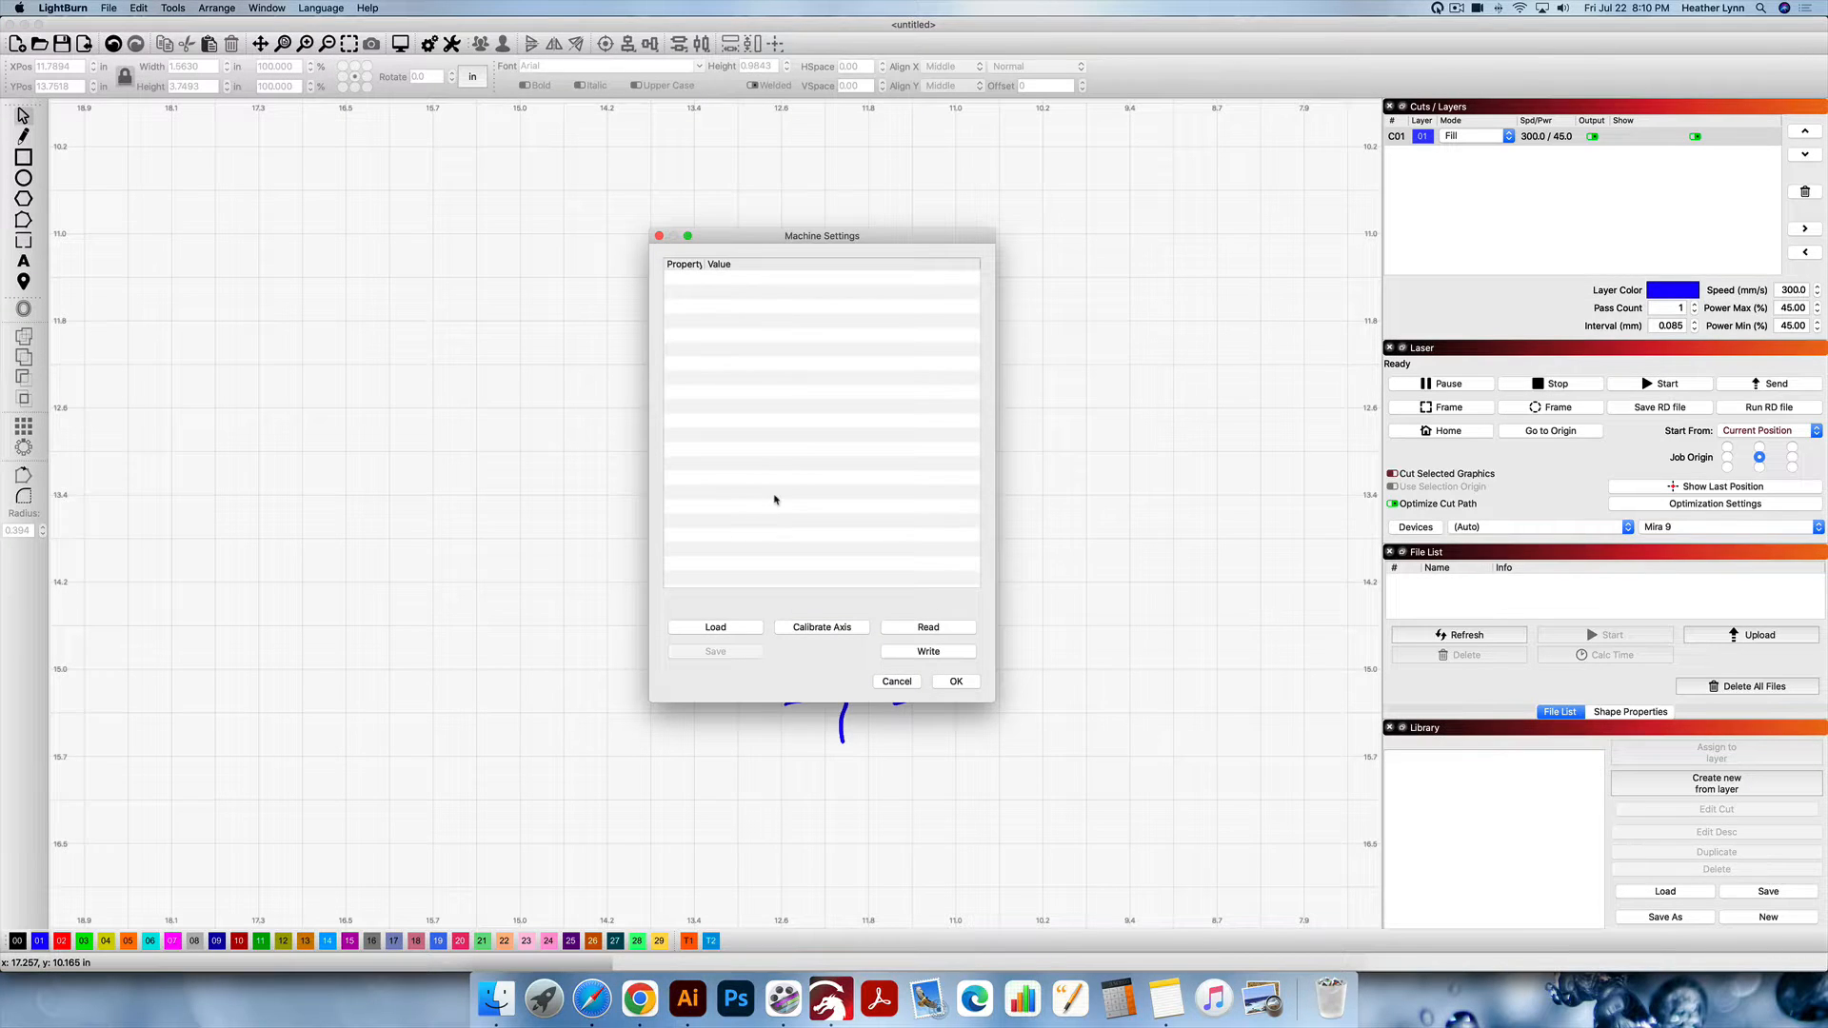
left_click(928, 627)
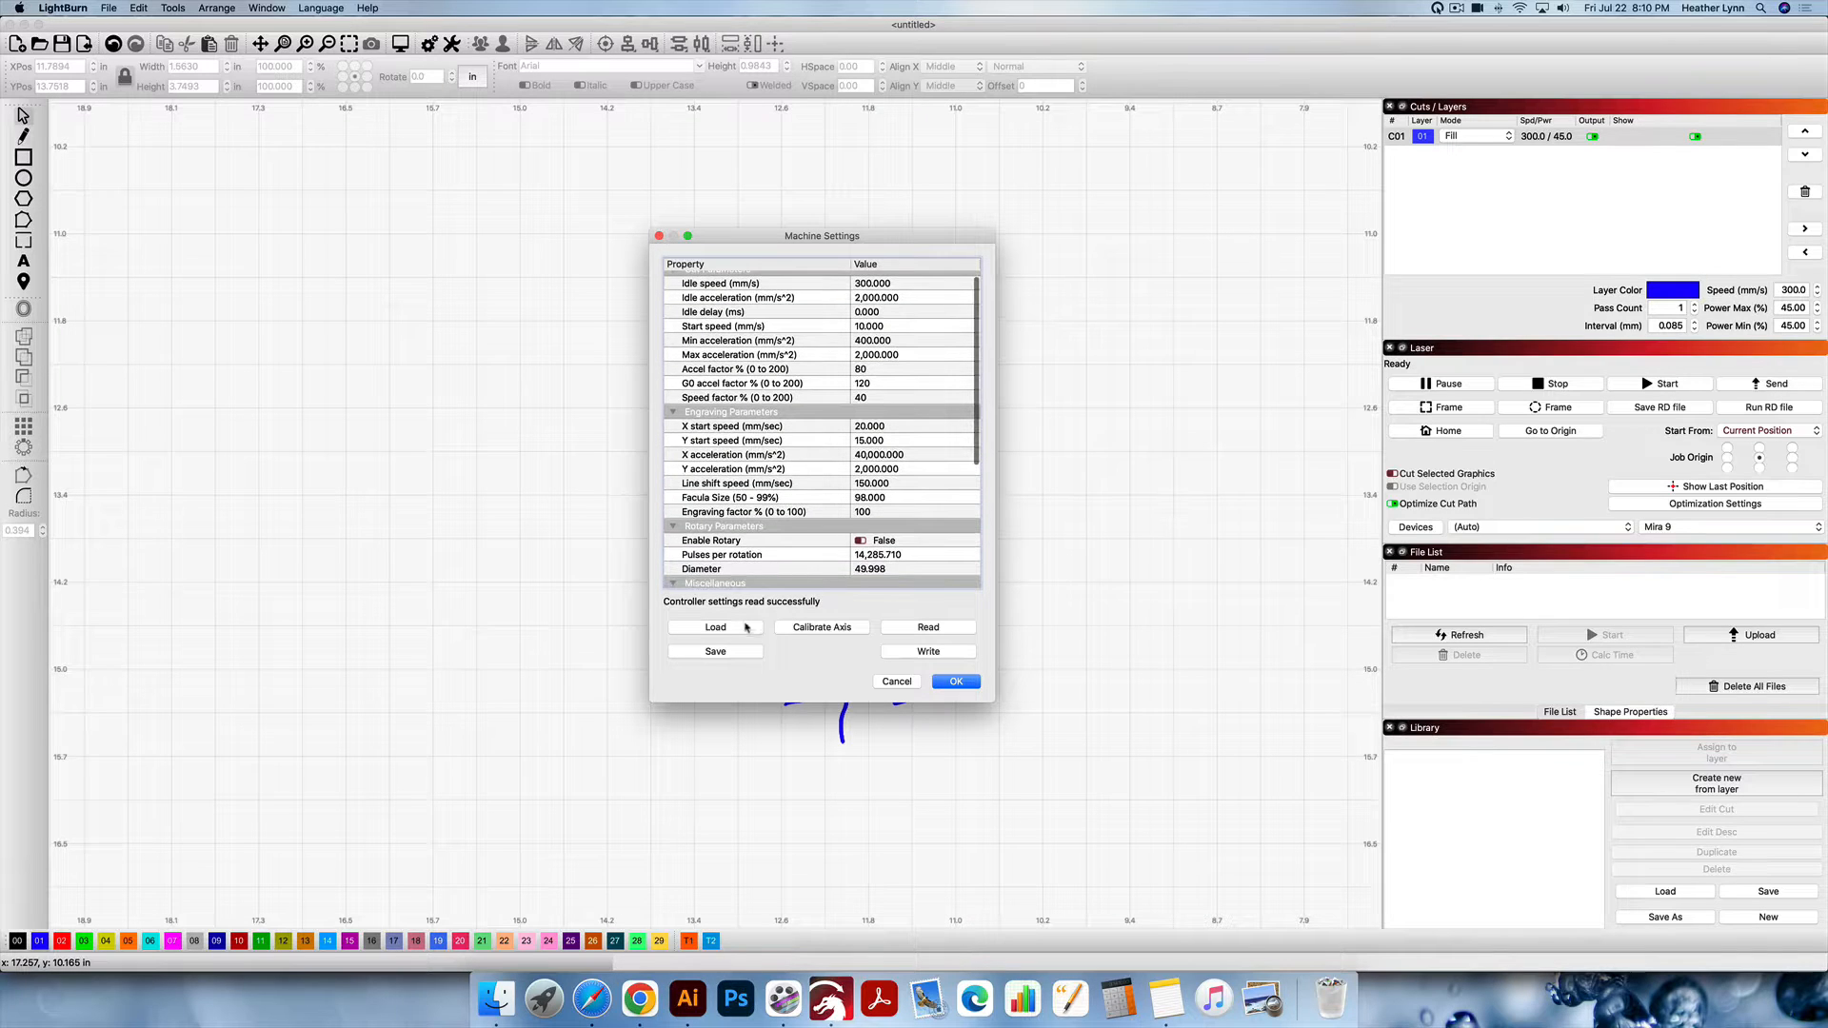
Load the 'Mira — PiBurn 4.0.lbset' settings file, write it to the controller, and close.
left_click(715, 627)
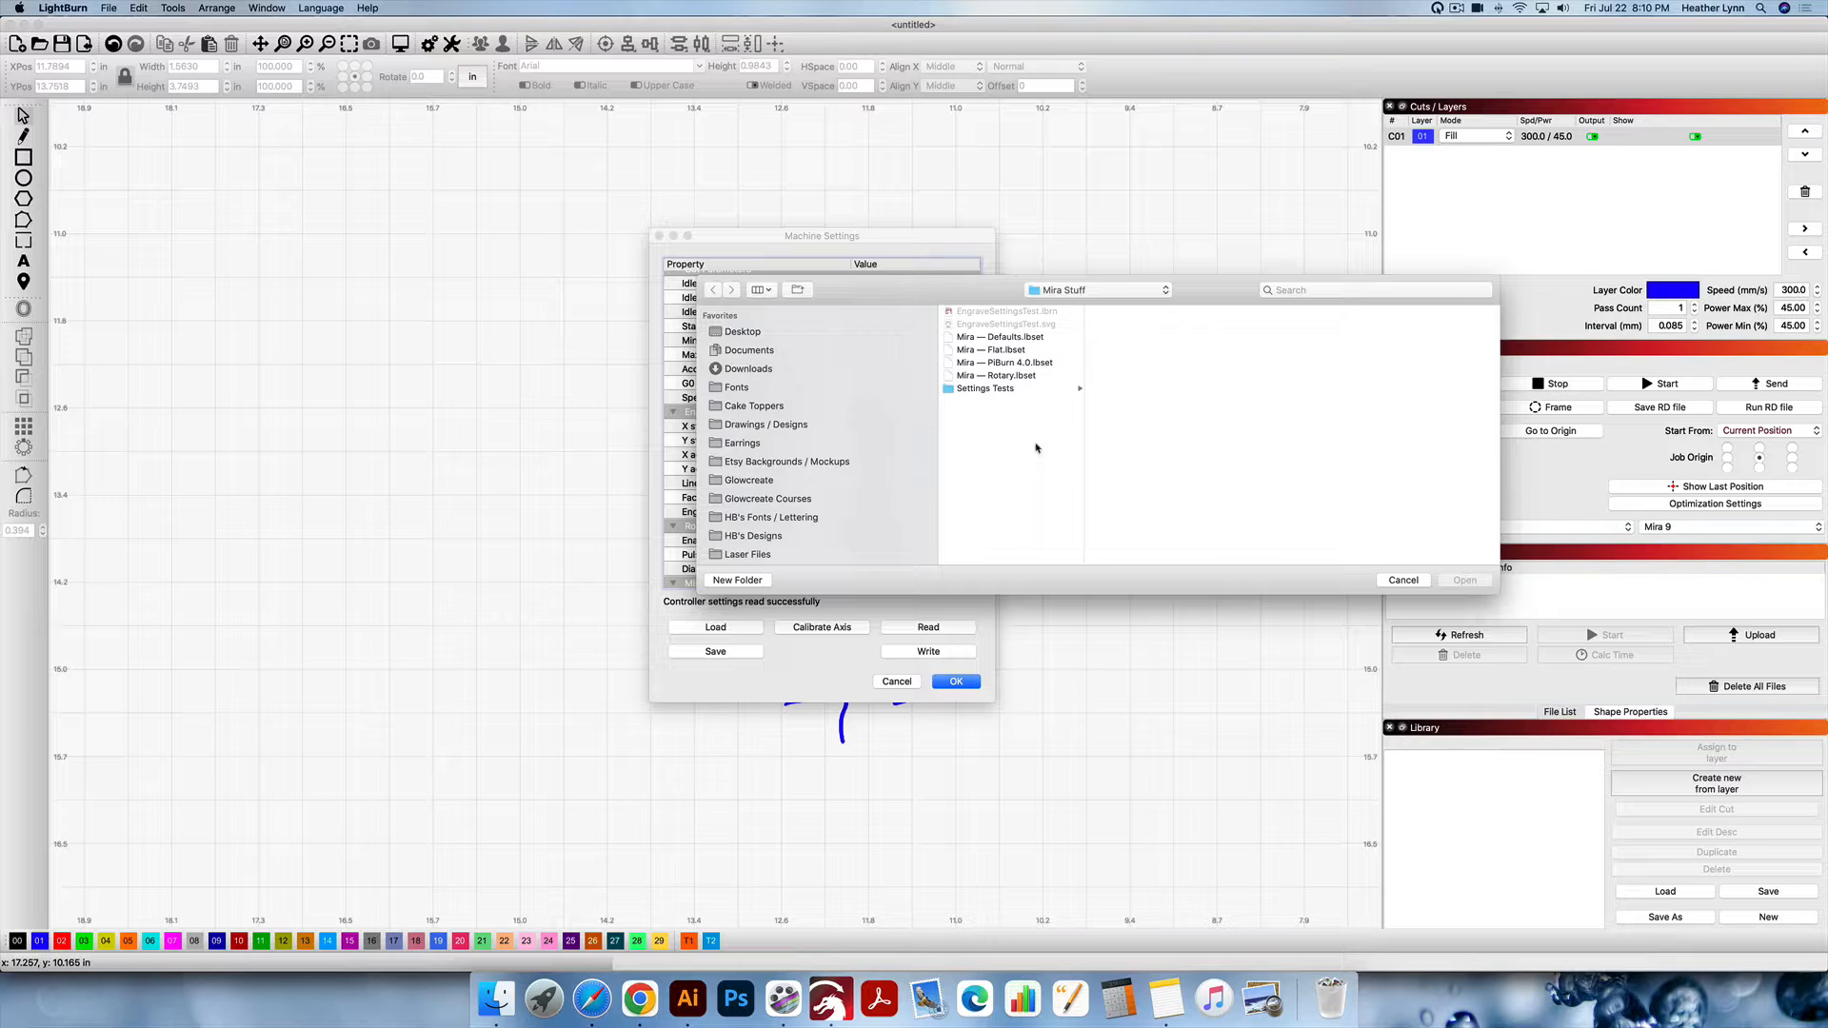
left_click(999, 362)
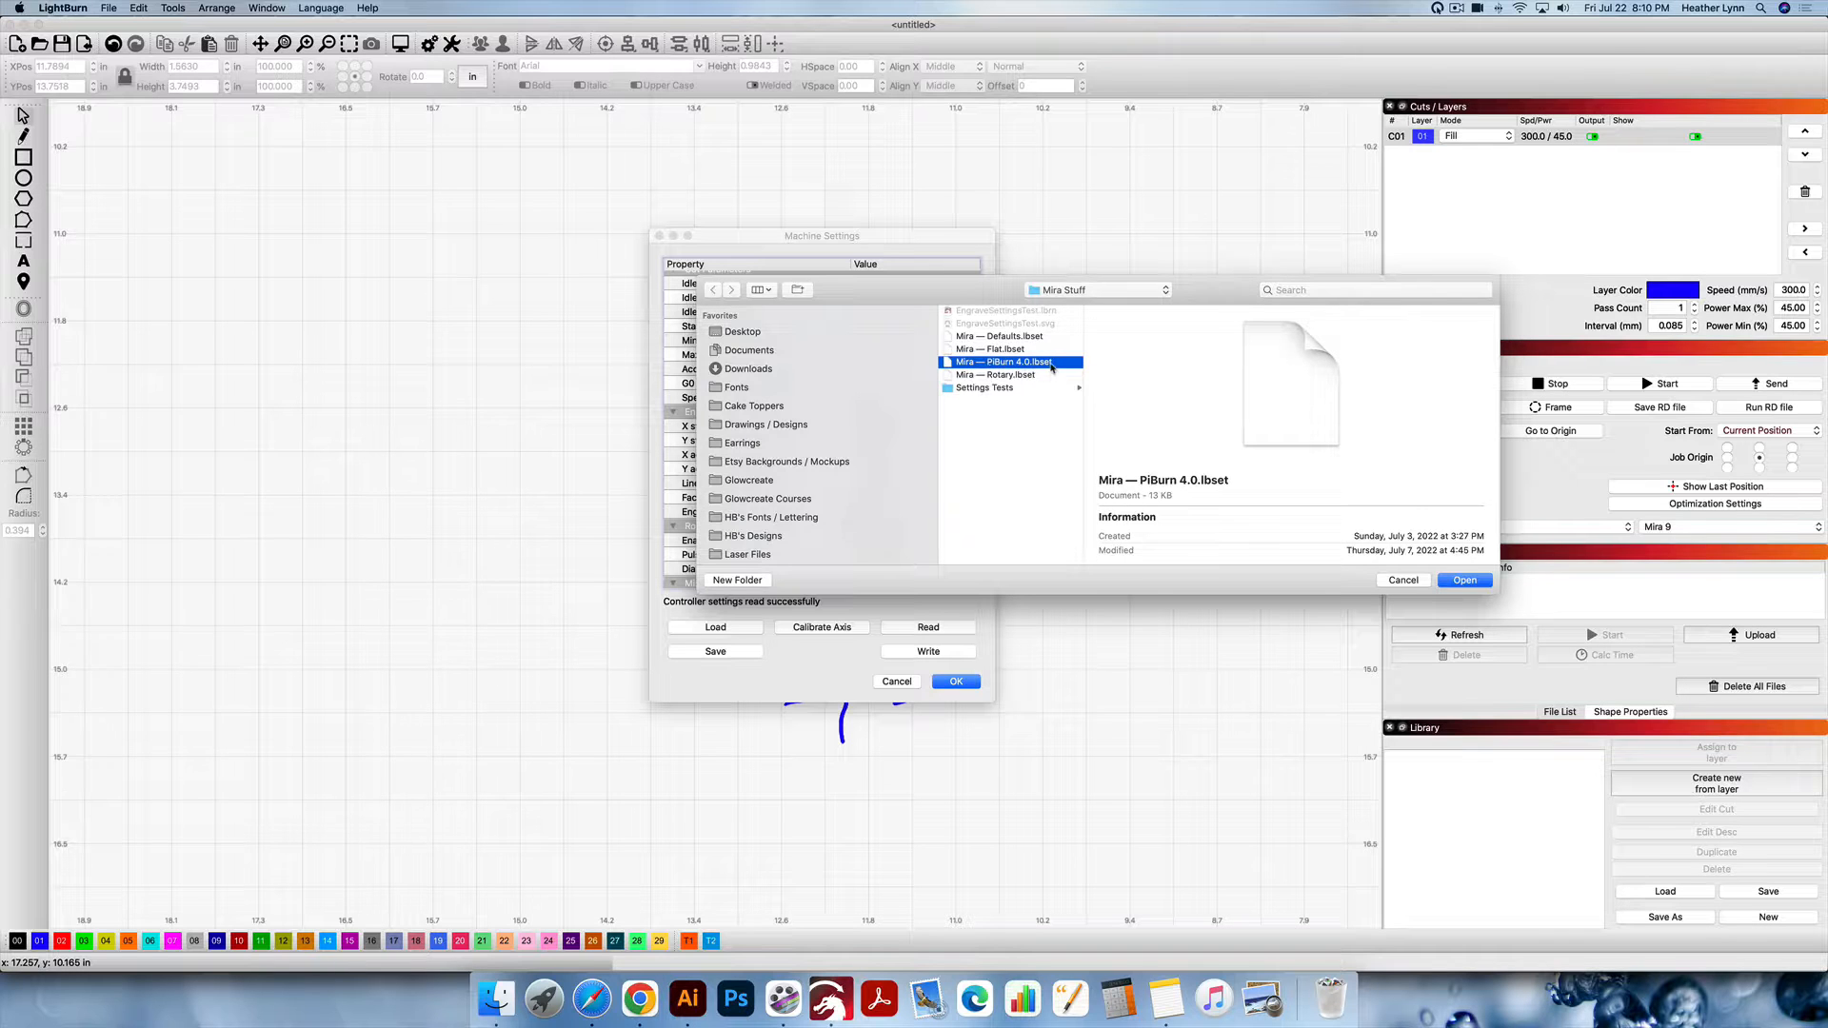
left_click(1464, 580)
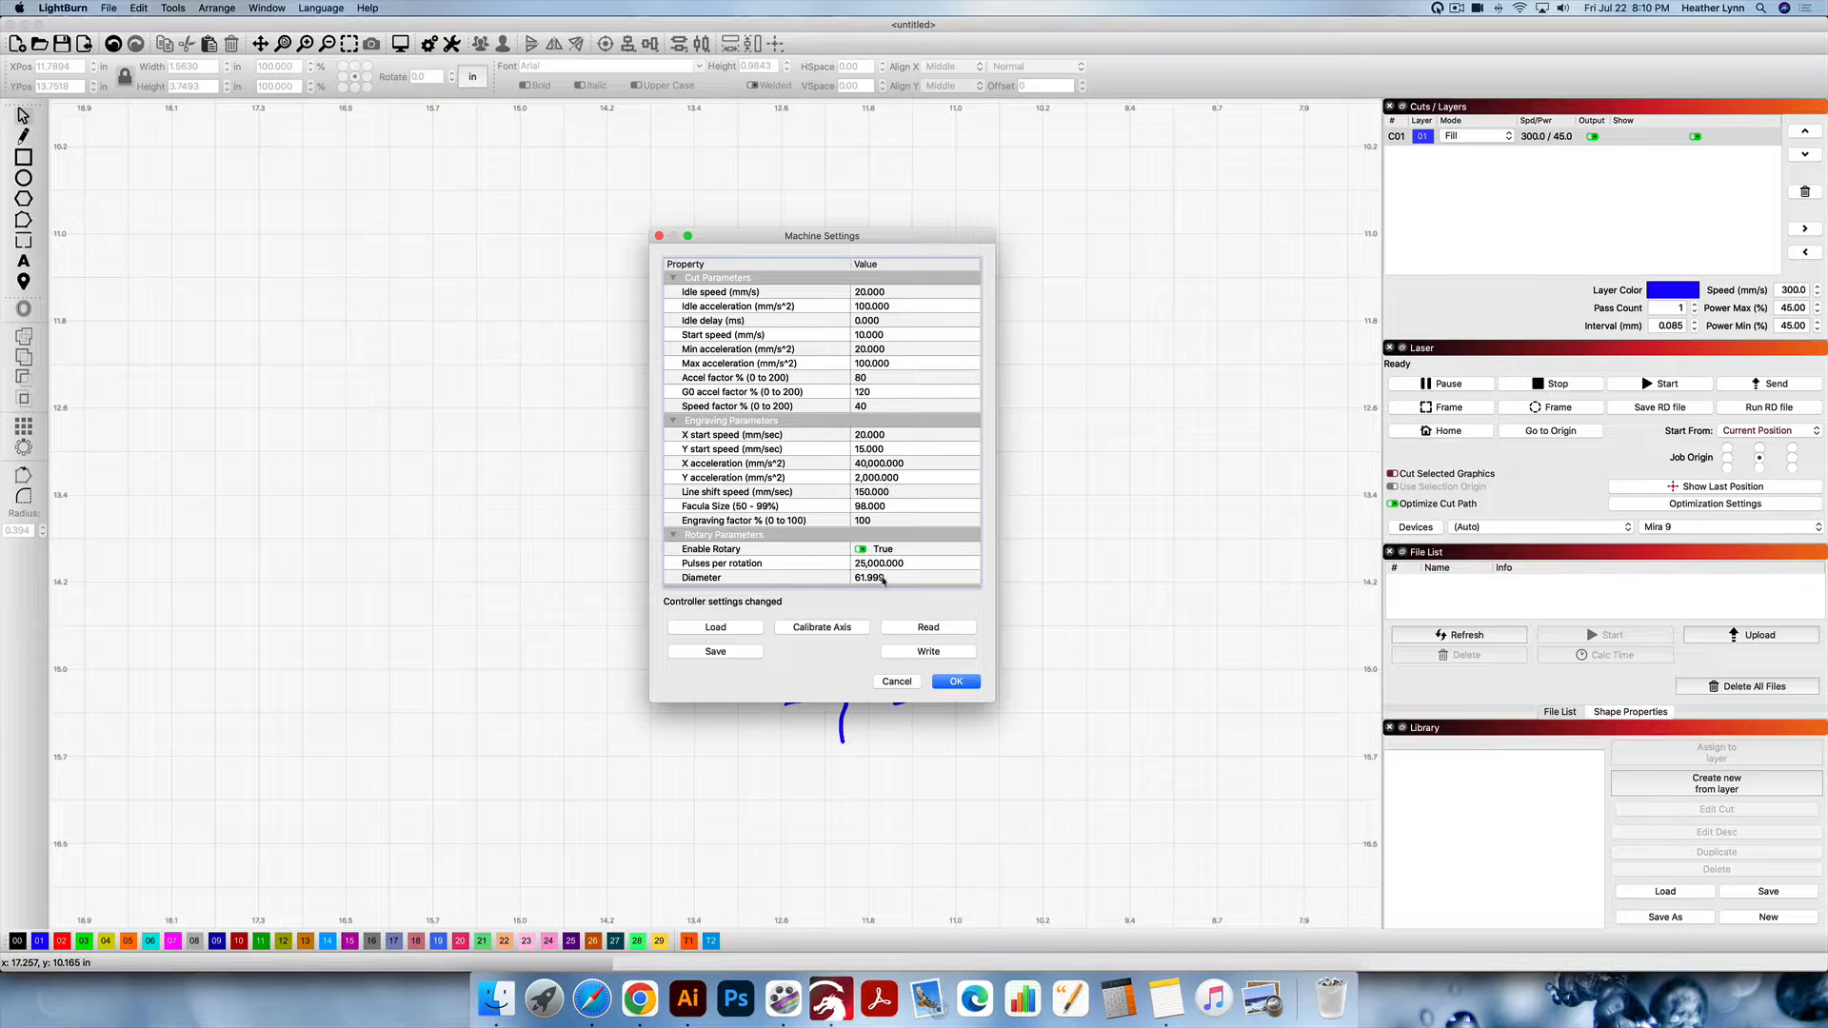
scroll("down", 3)
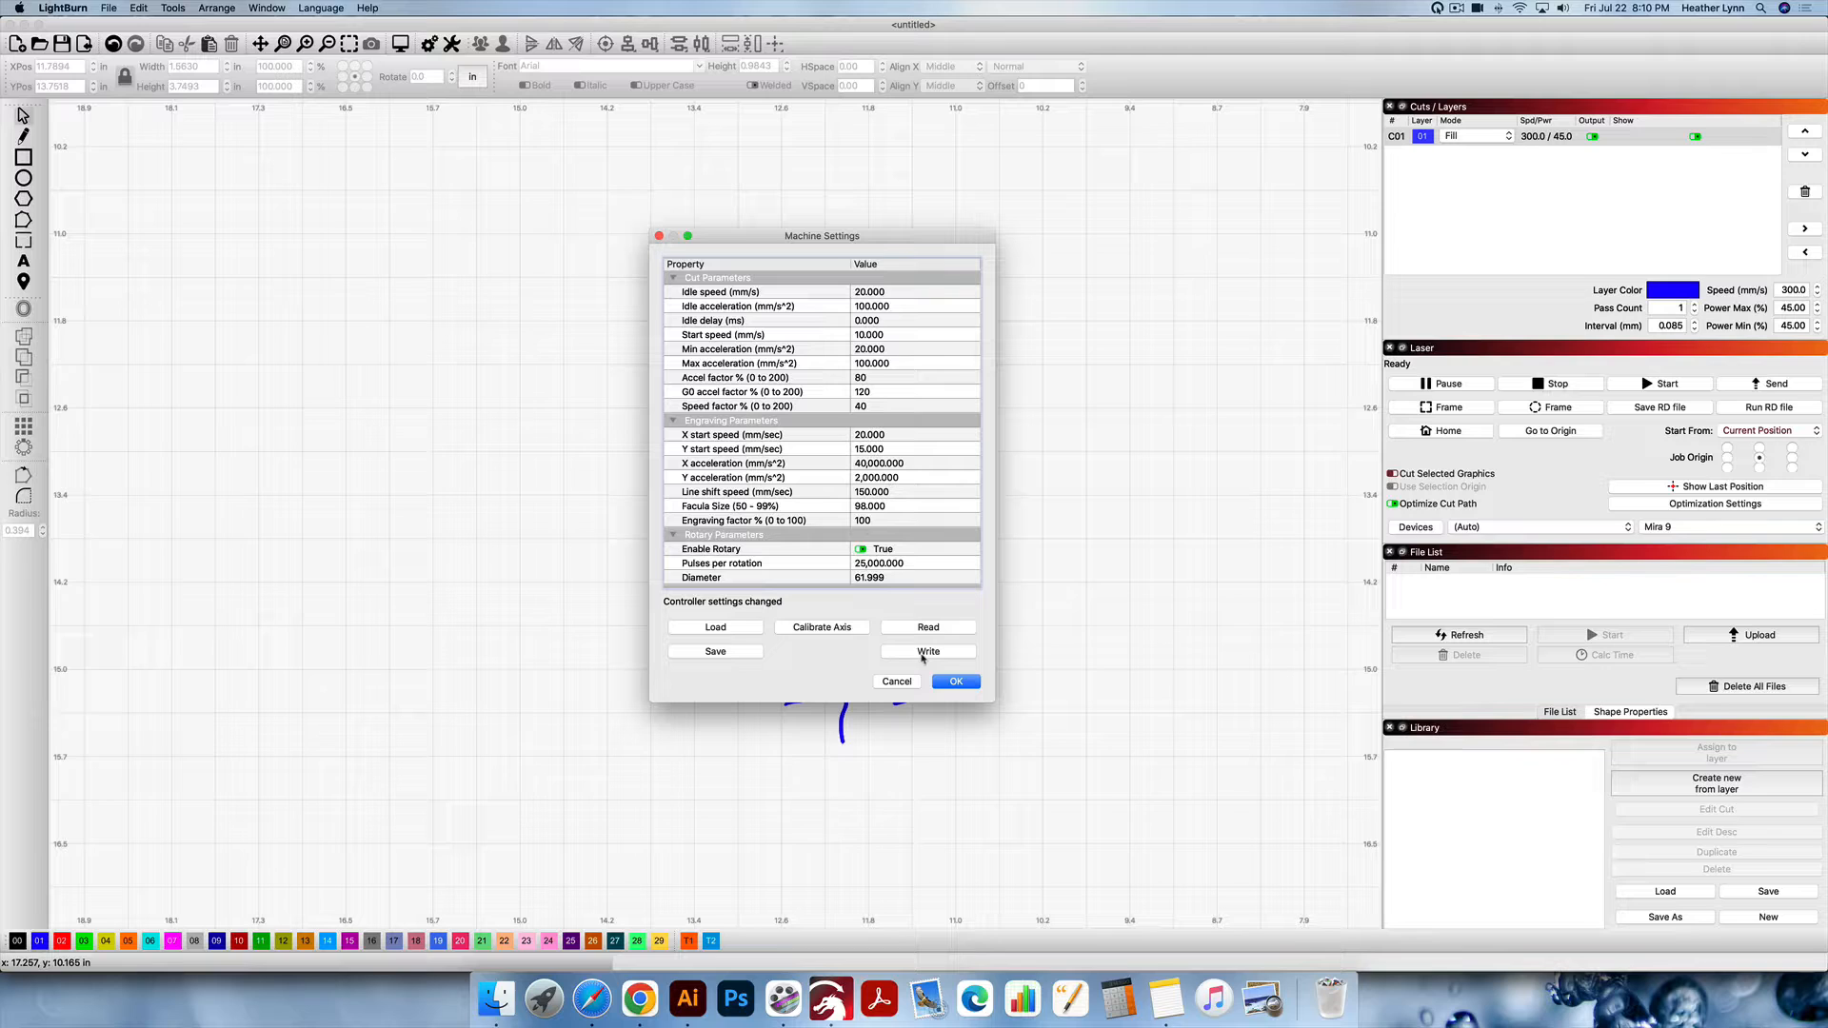
left_click(929, 650)
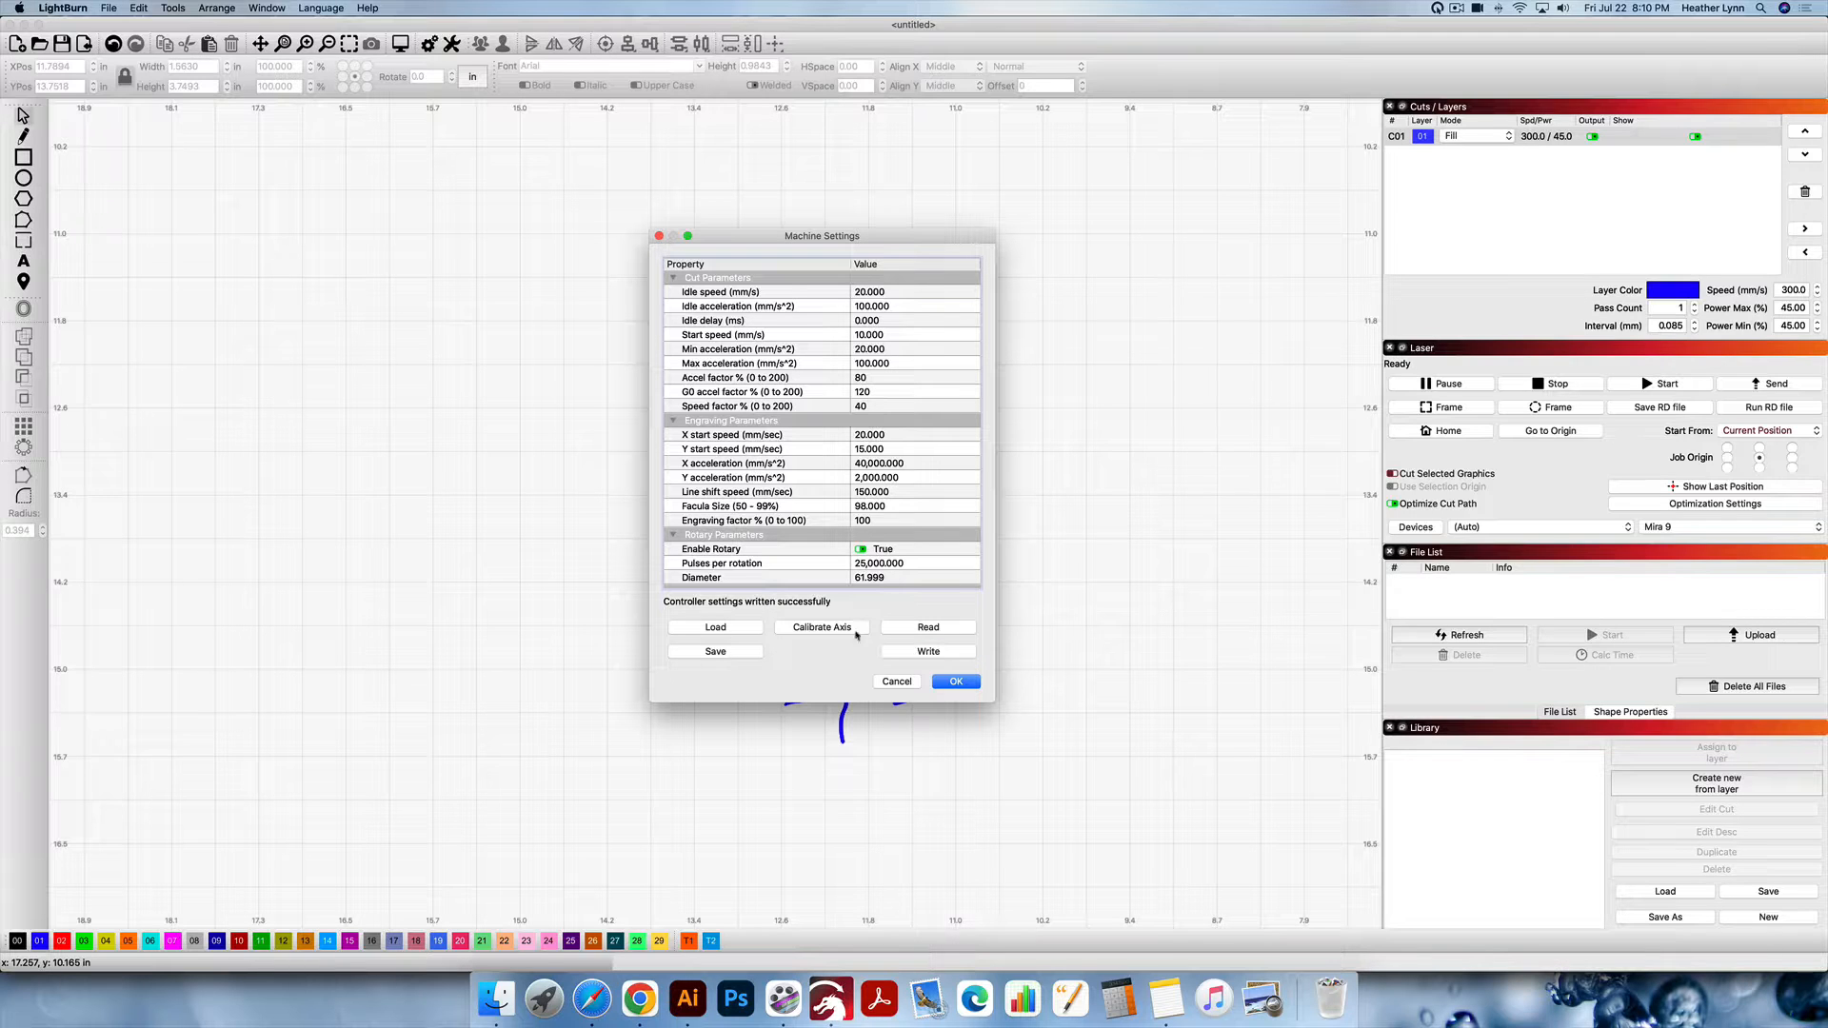
mouse_move(795, 614)
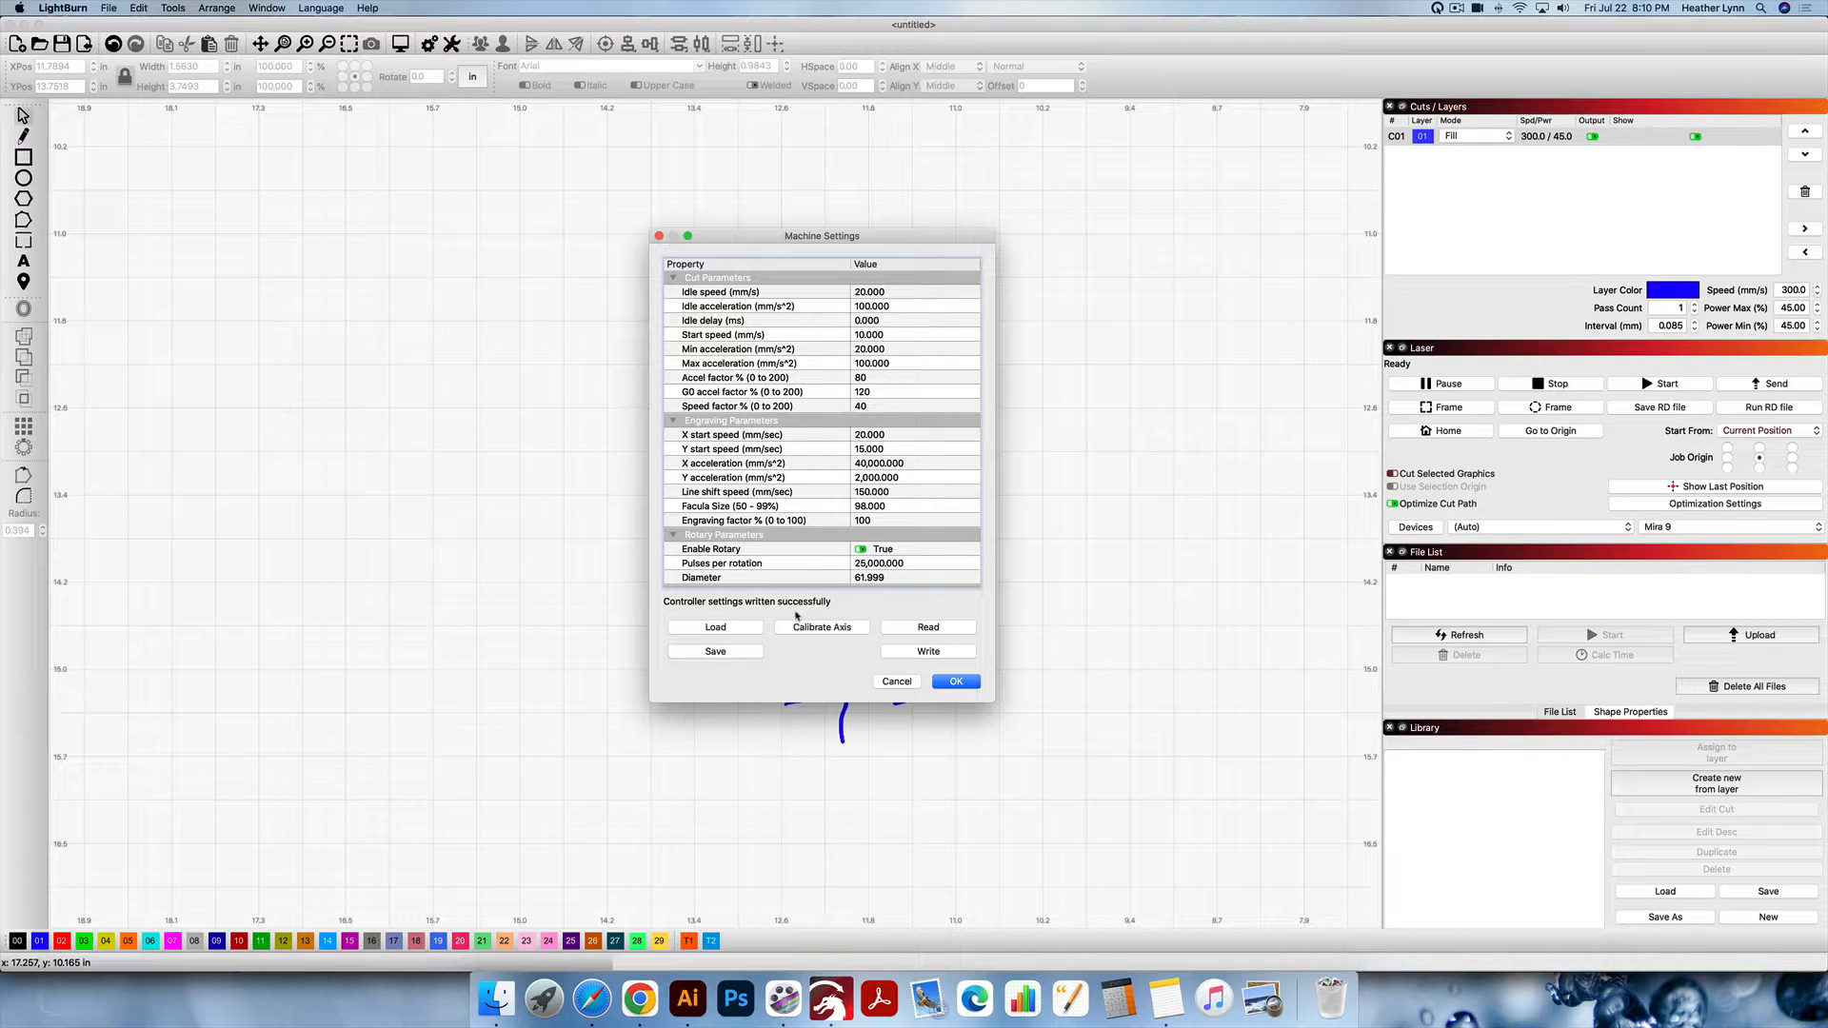
left_click(955, 681)
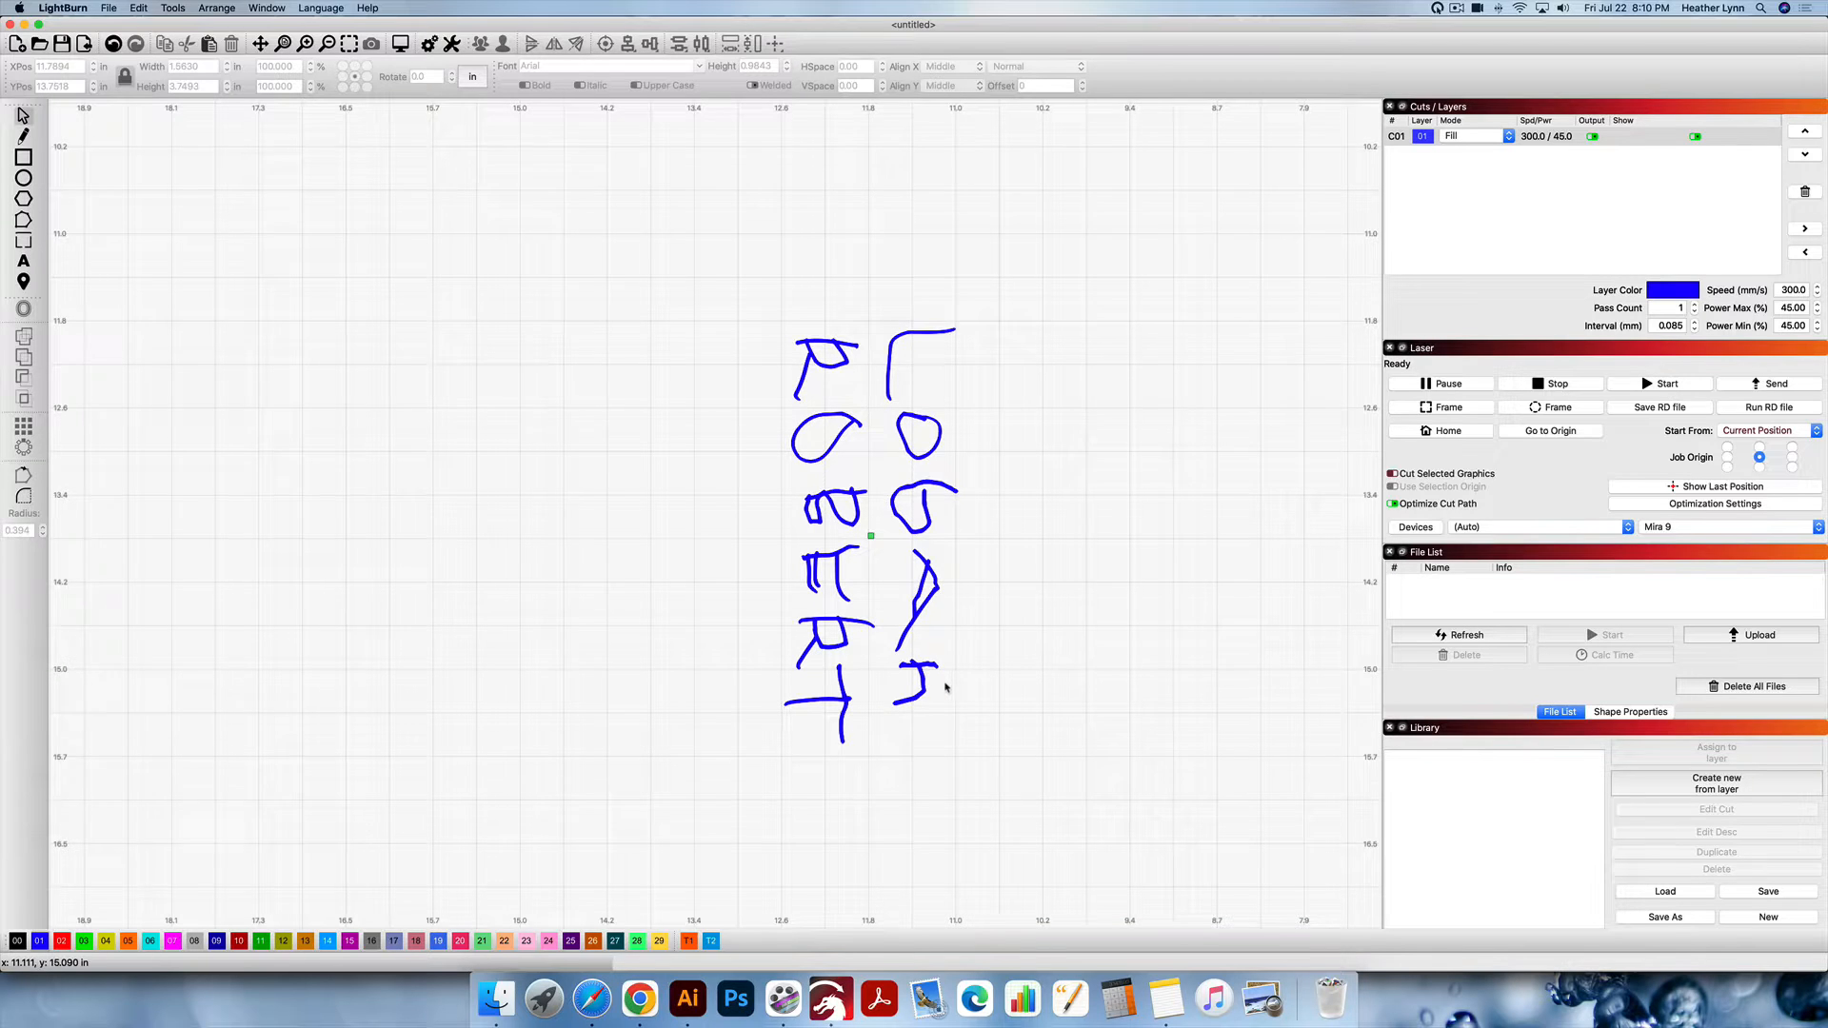
In Rotary Setup, choose the Roller type and turn on Enable Rotary.
left_click(171, 9)
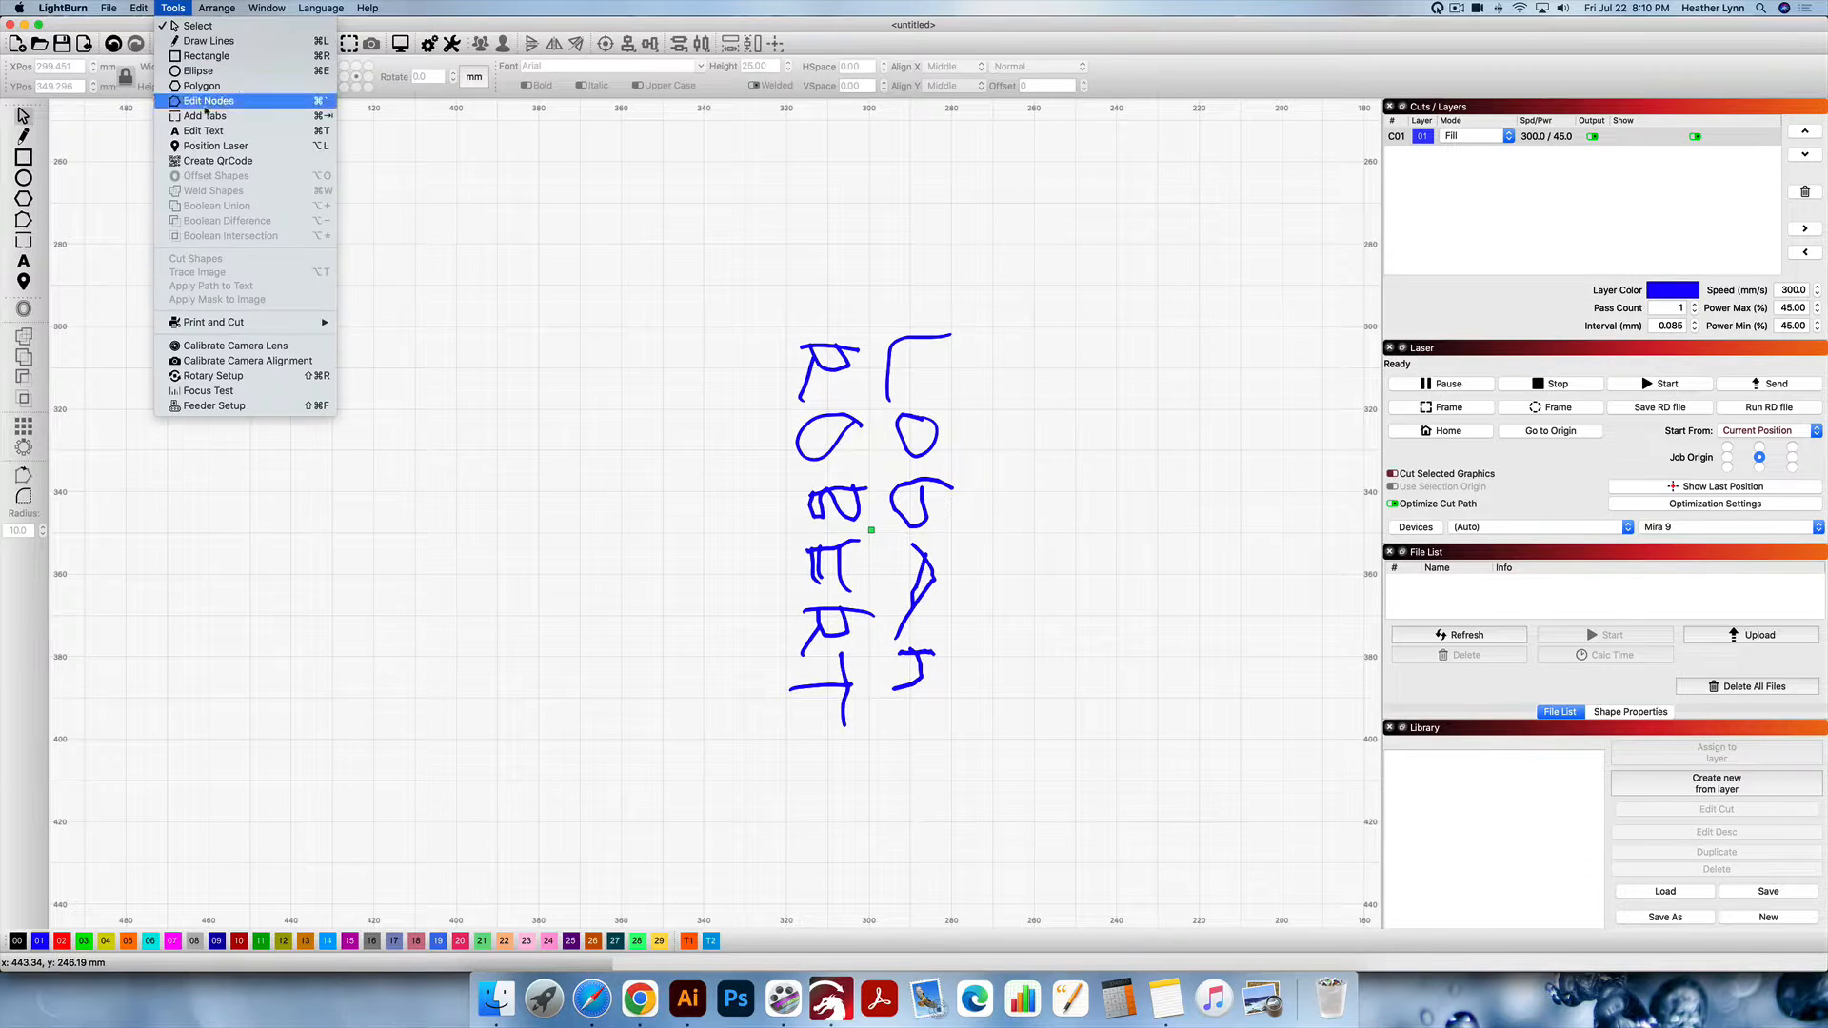
left_click(211, 375)
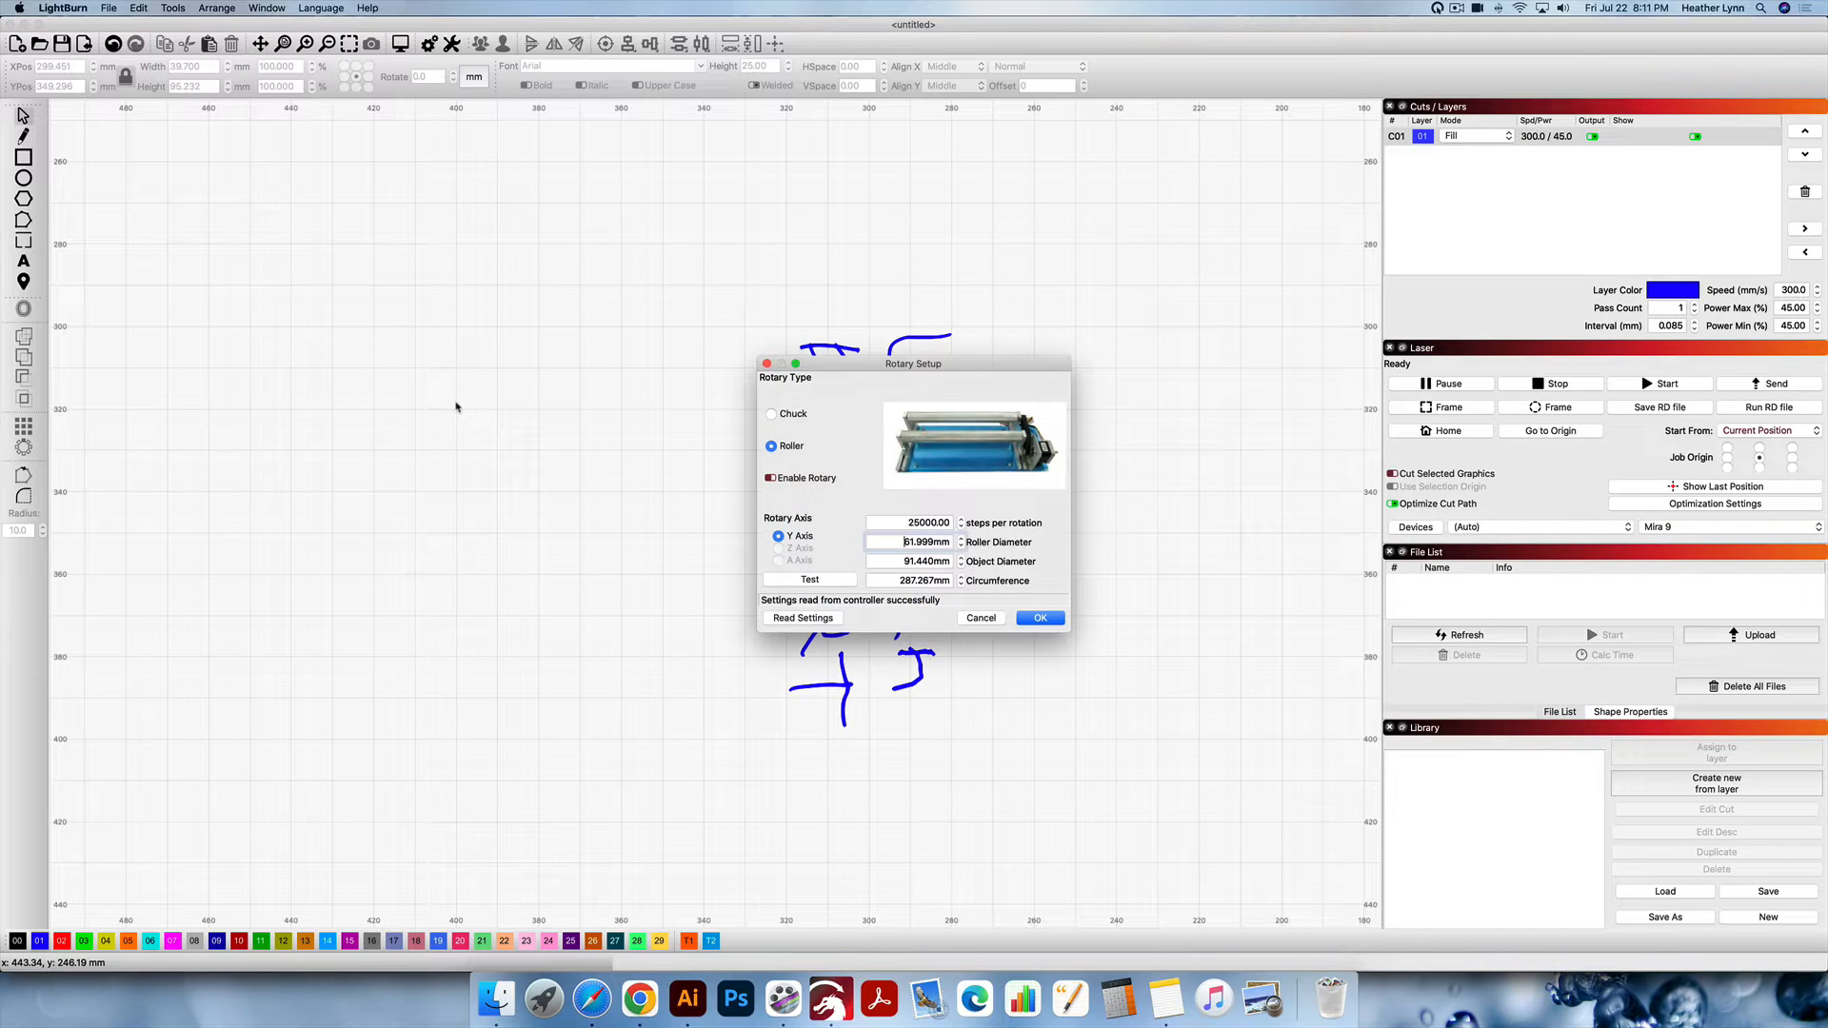
left_click(769, 478)
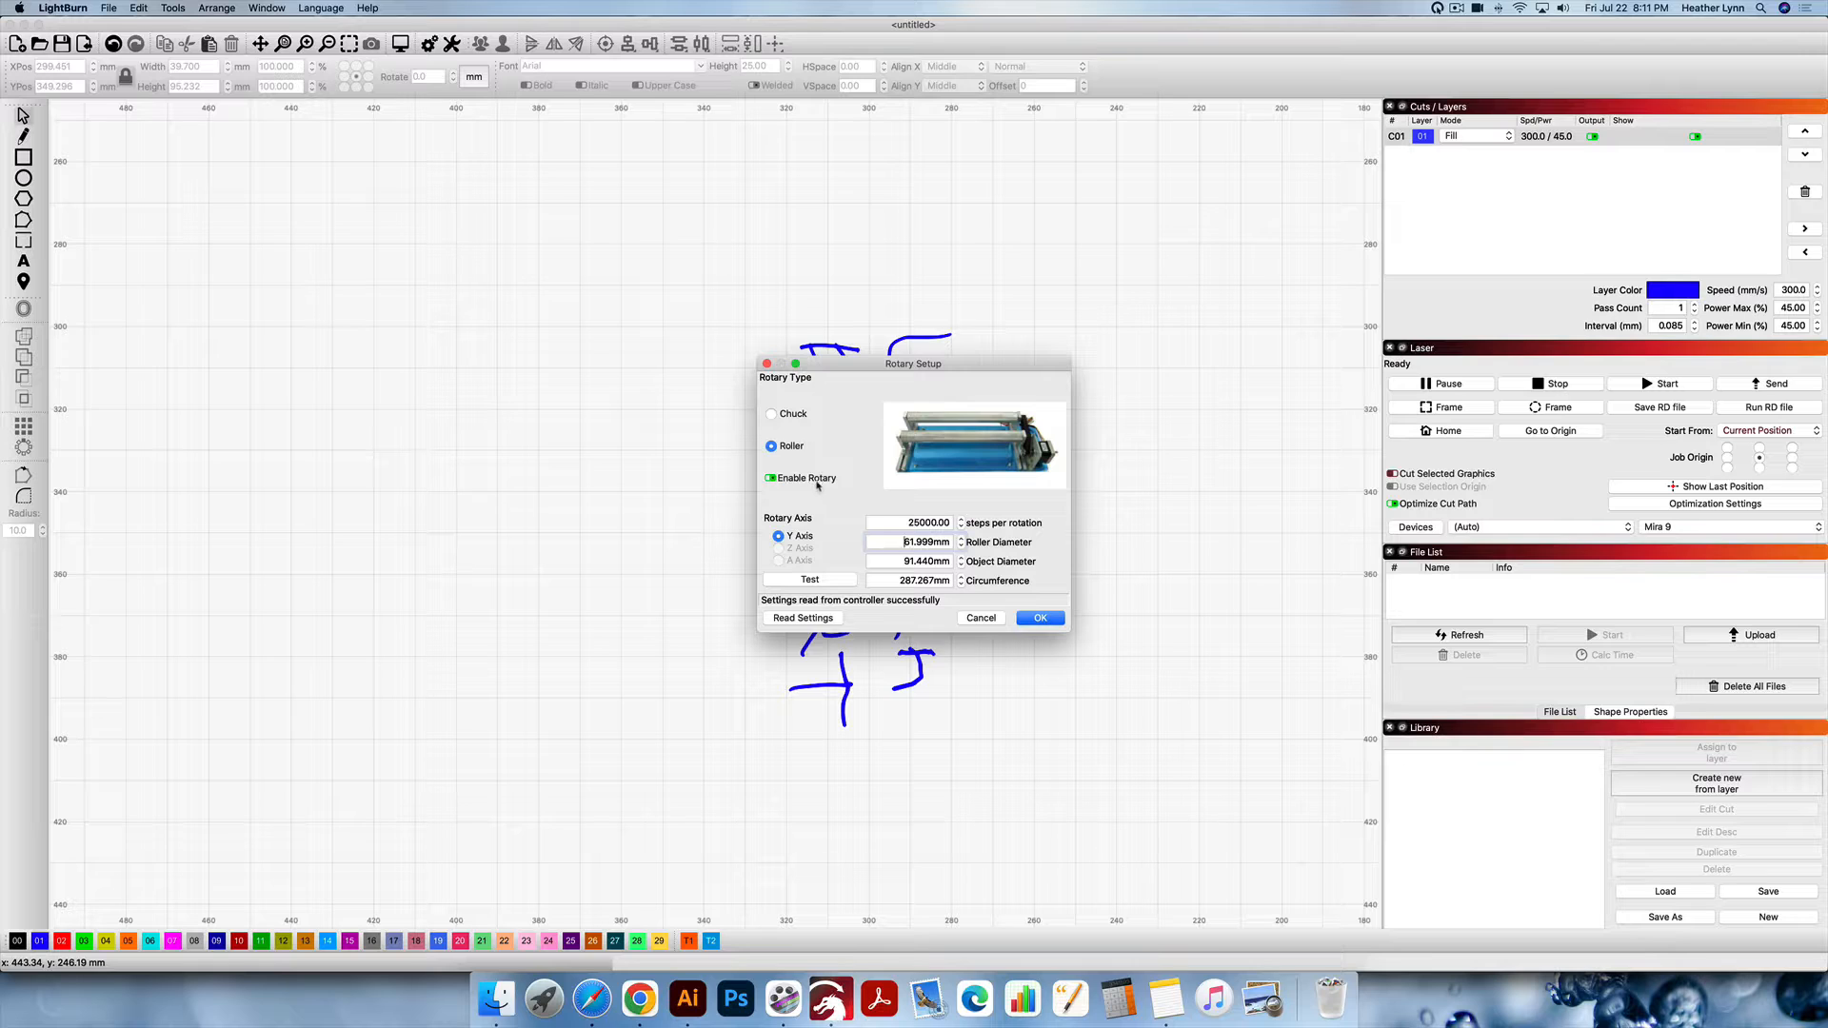
left_click(921, 523)
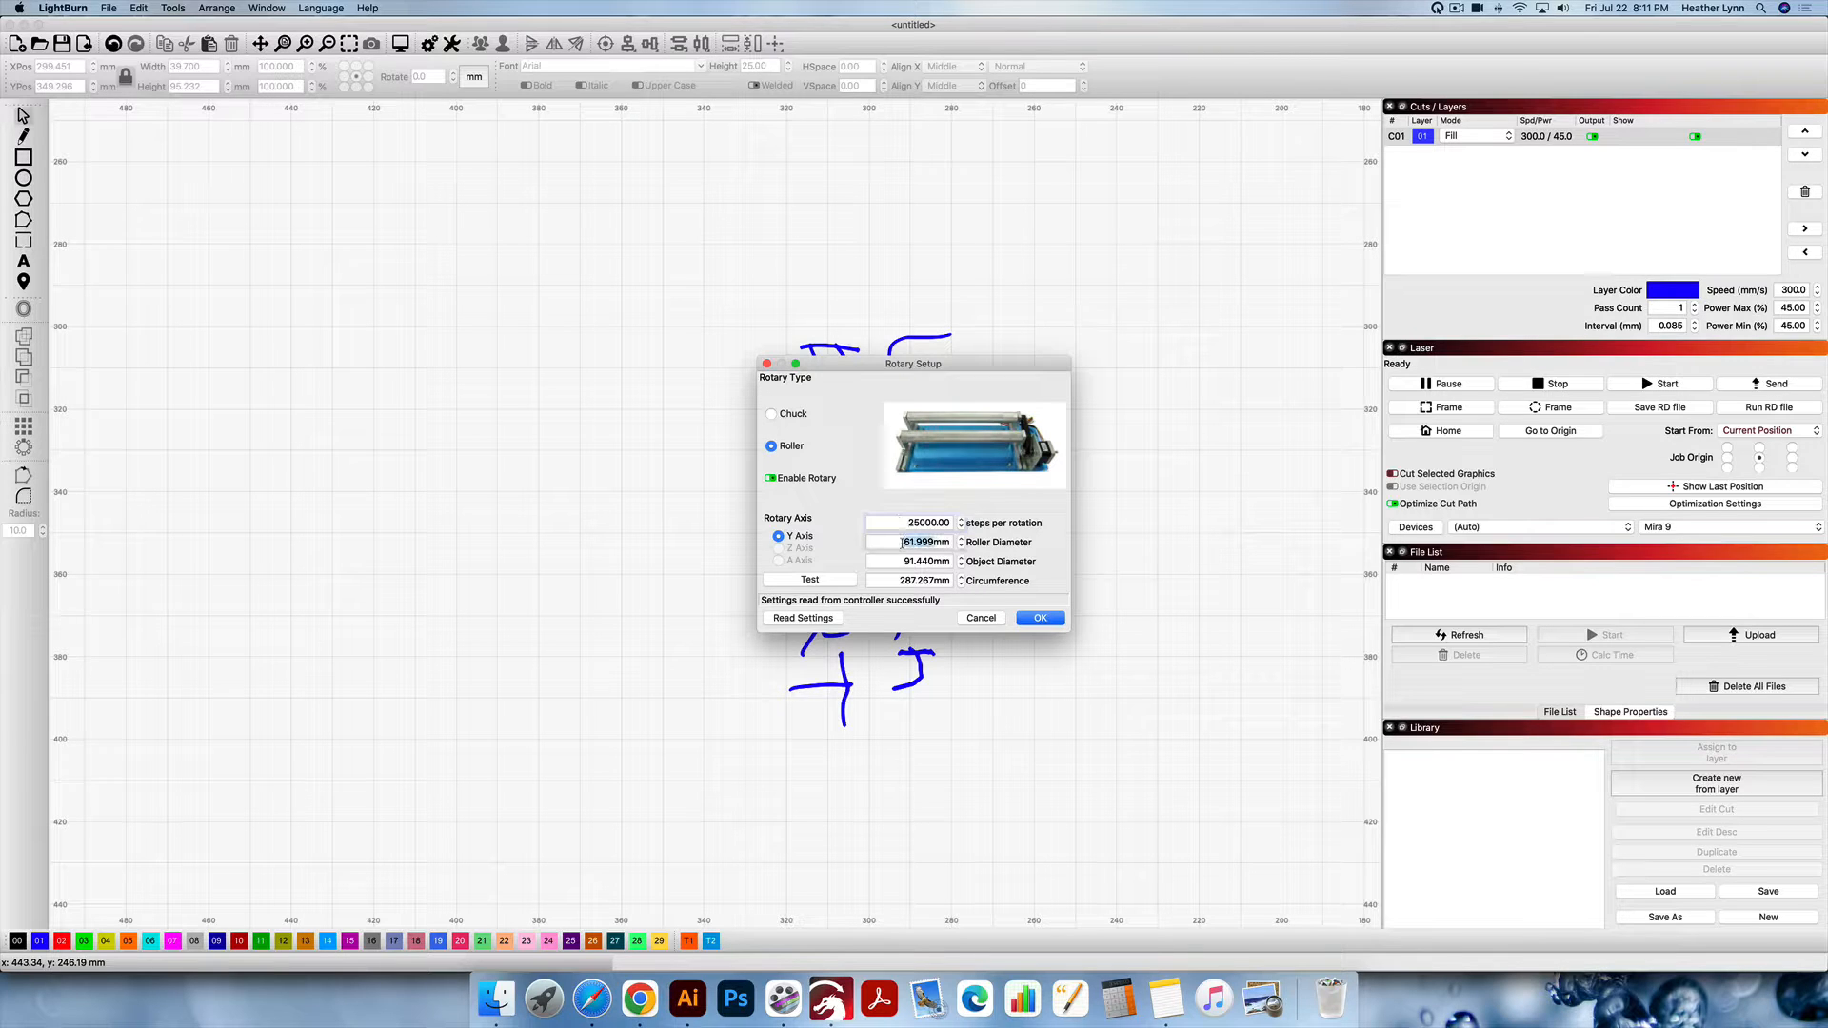
Check the 61.999 mm roller and 91.44 mm object diameters, then confirm.
left_click(909, 542)
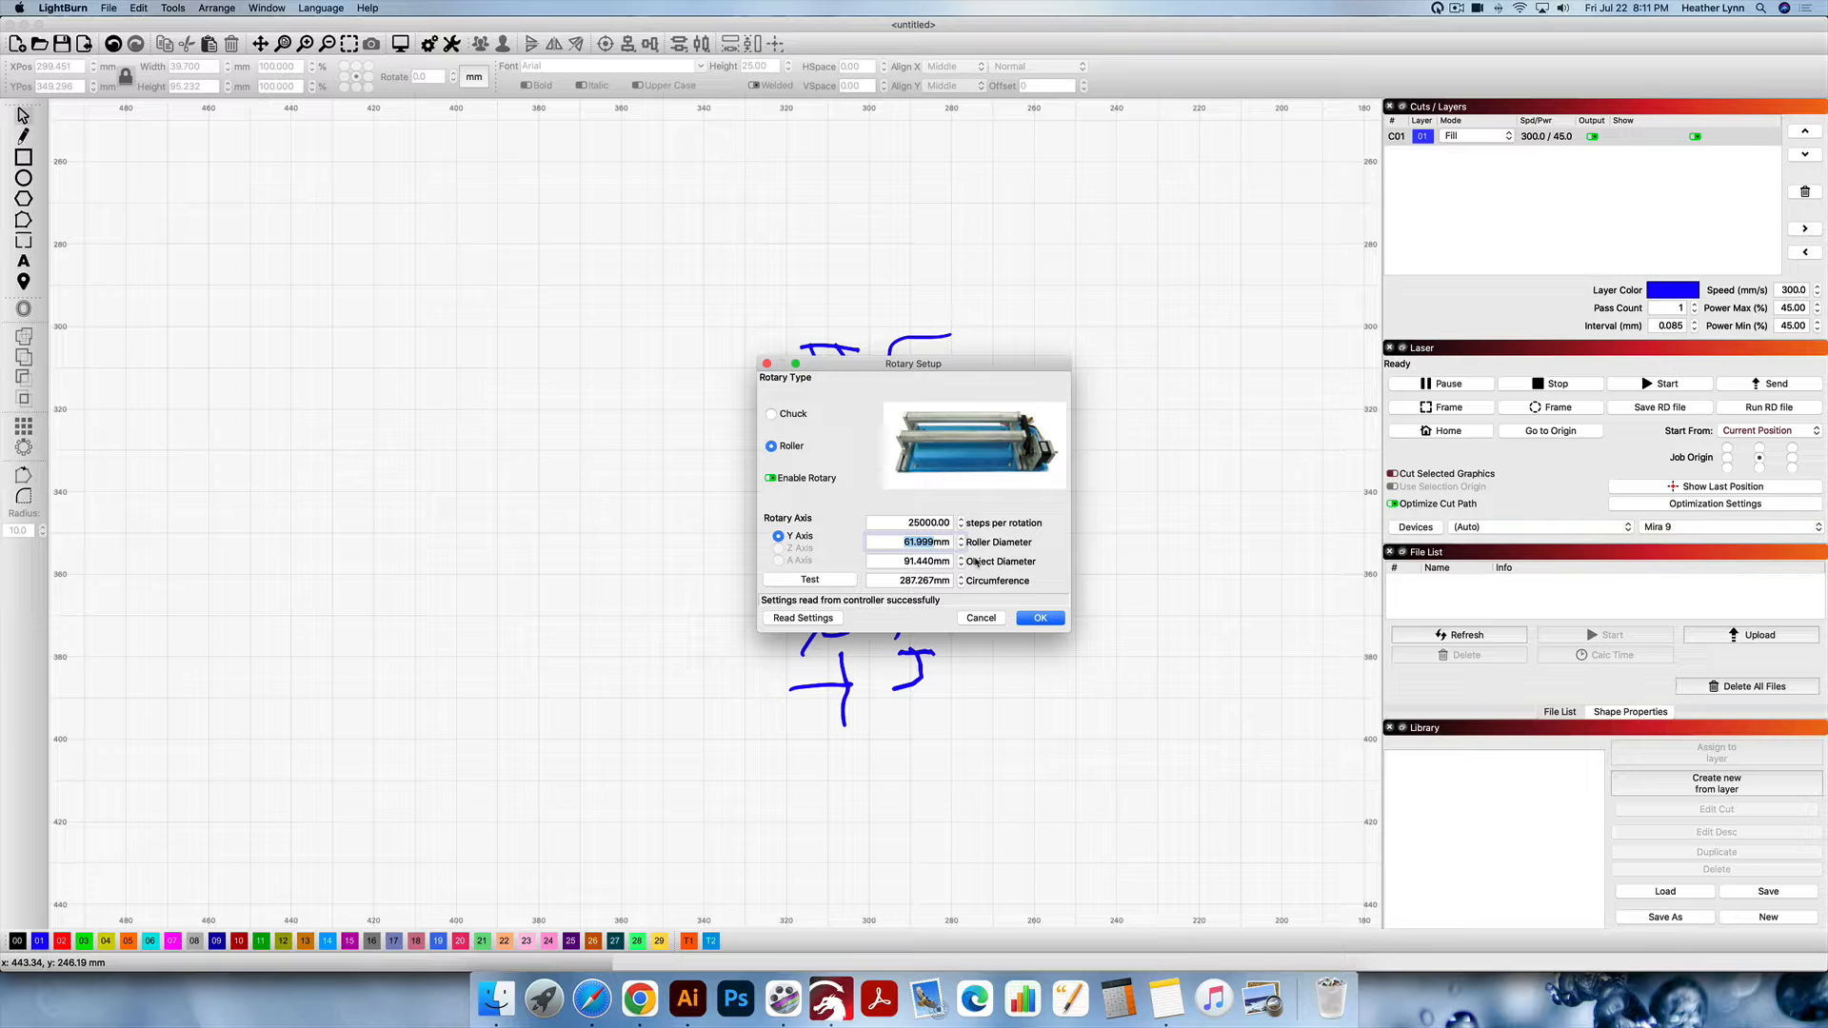
left_click(920, 542)
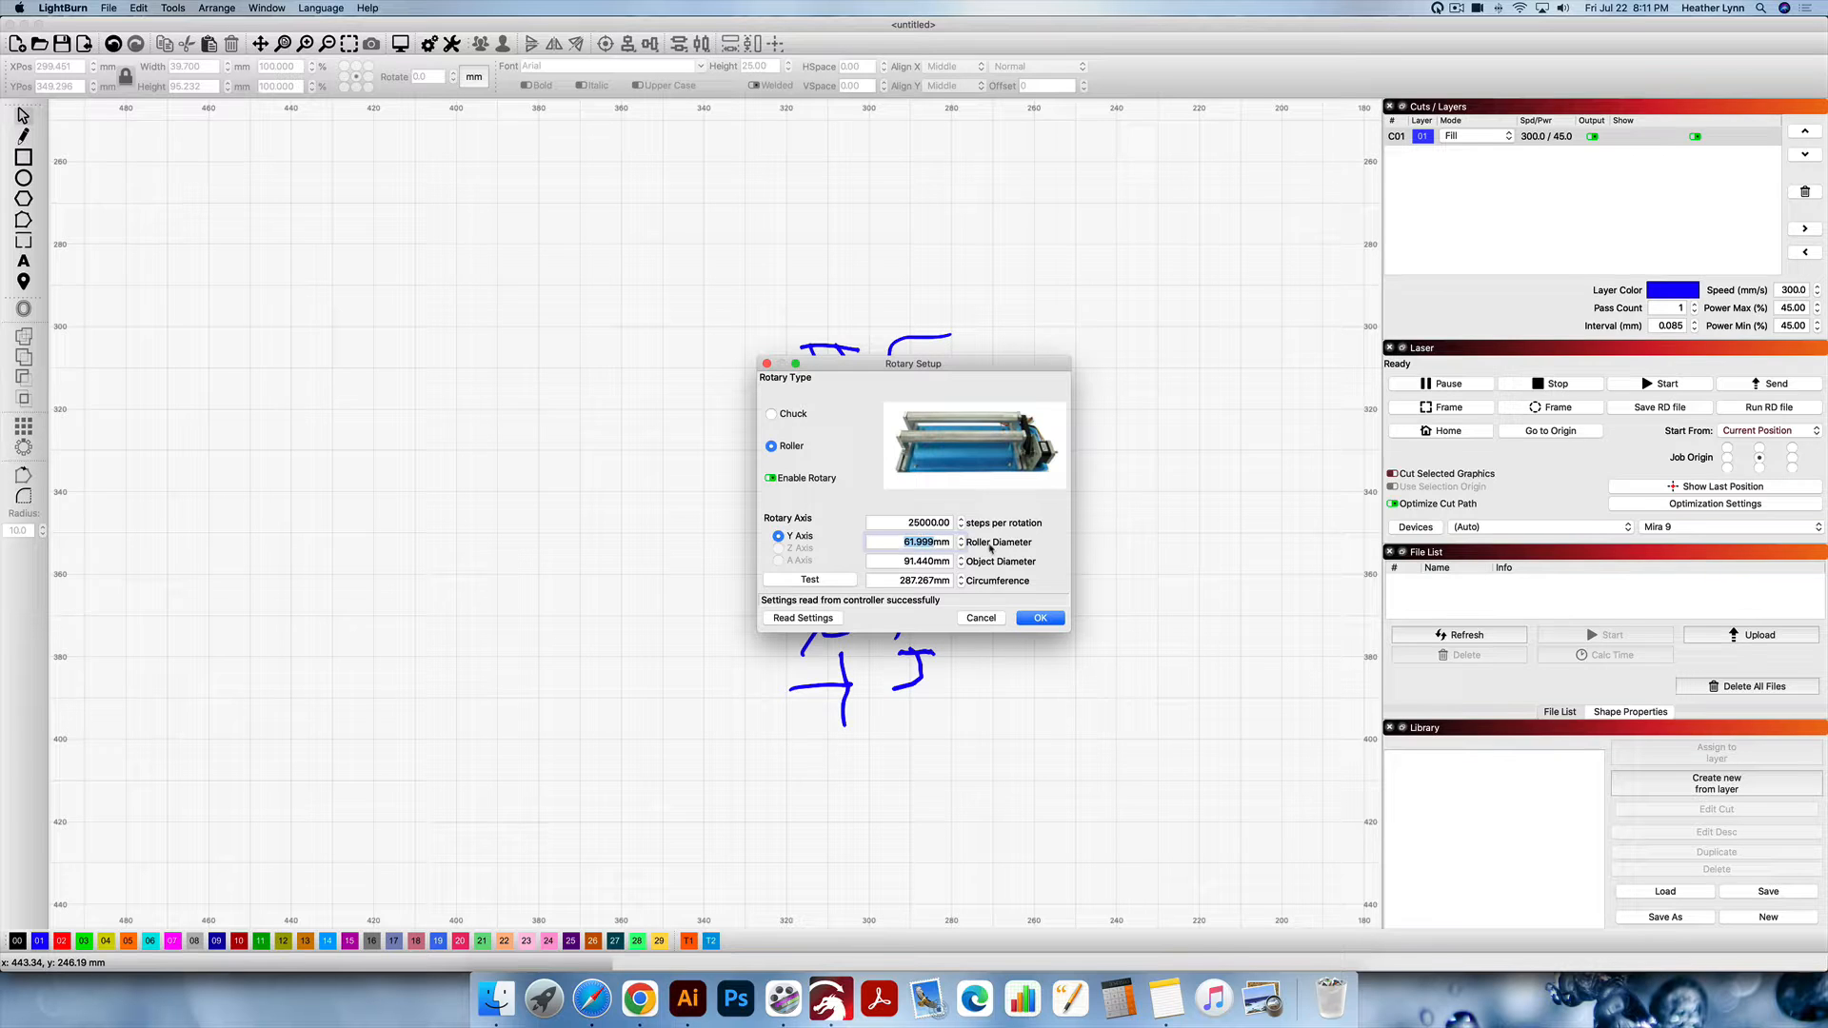
left_click(913, 561)
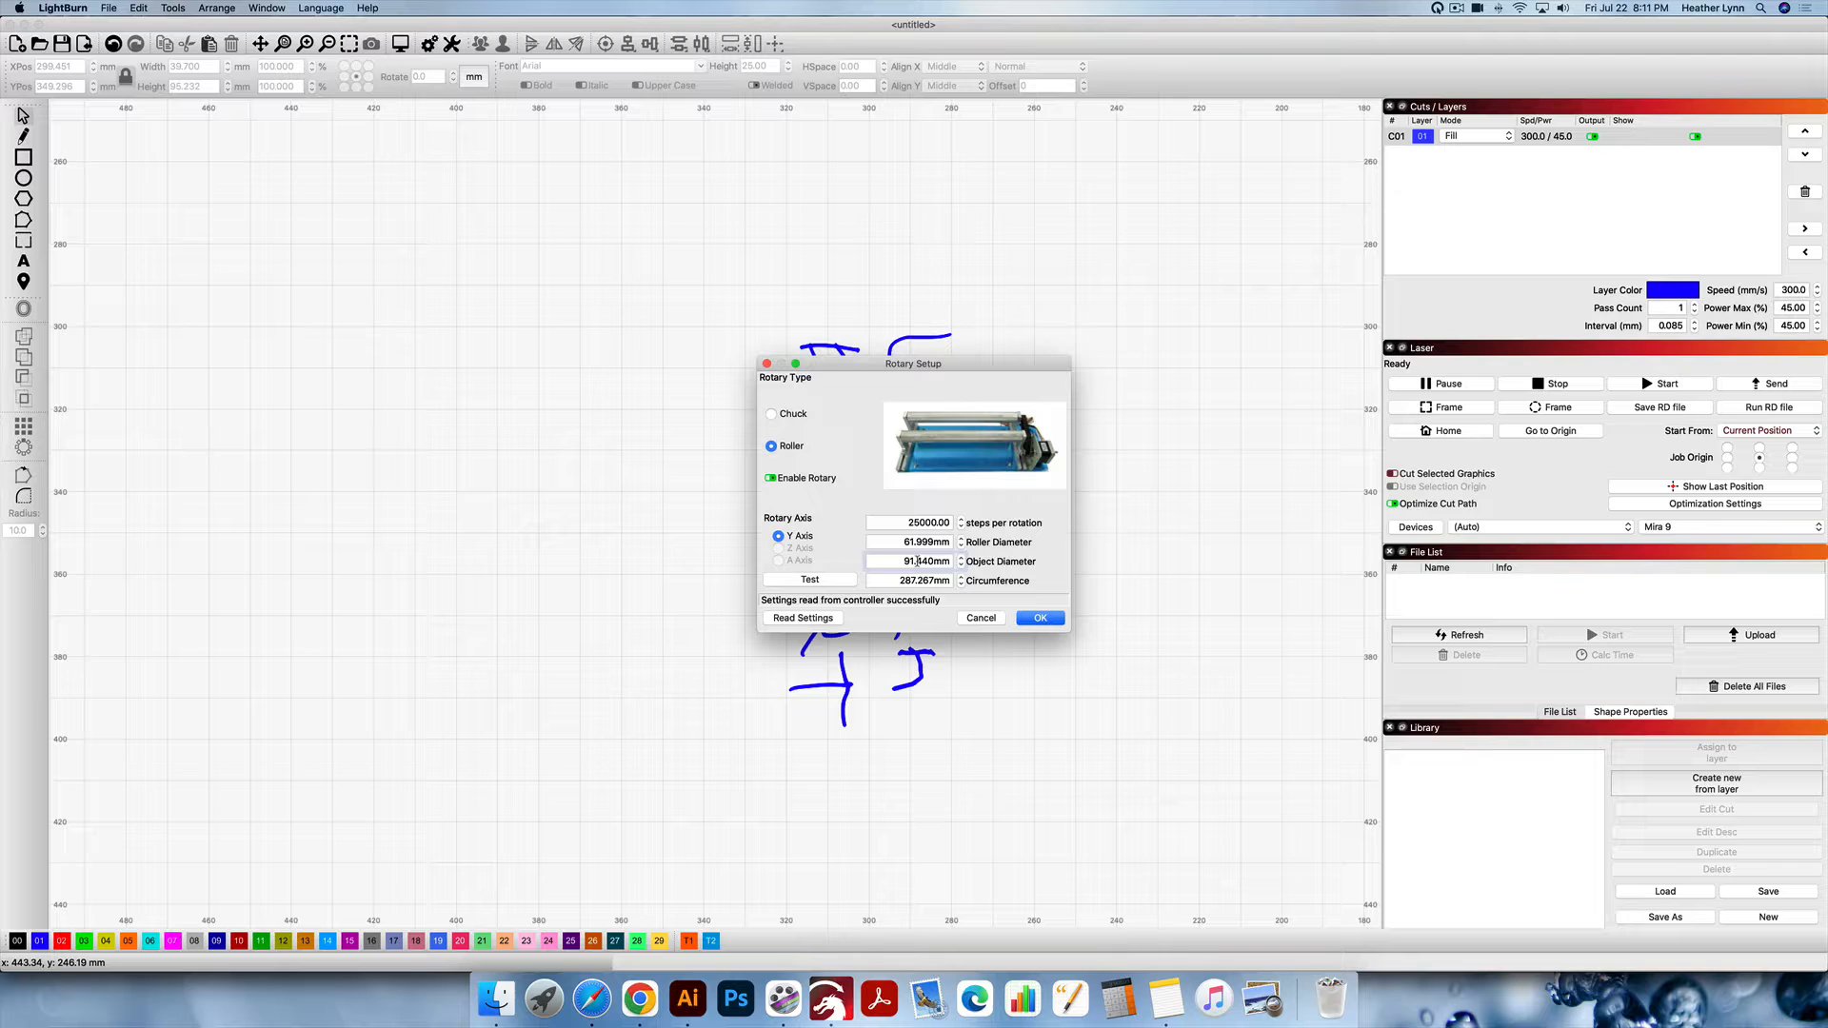
left_click(909, 561)
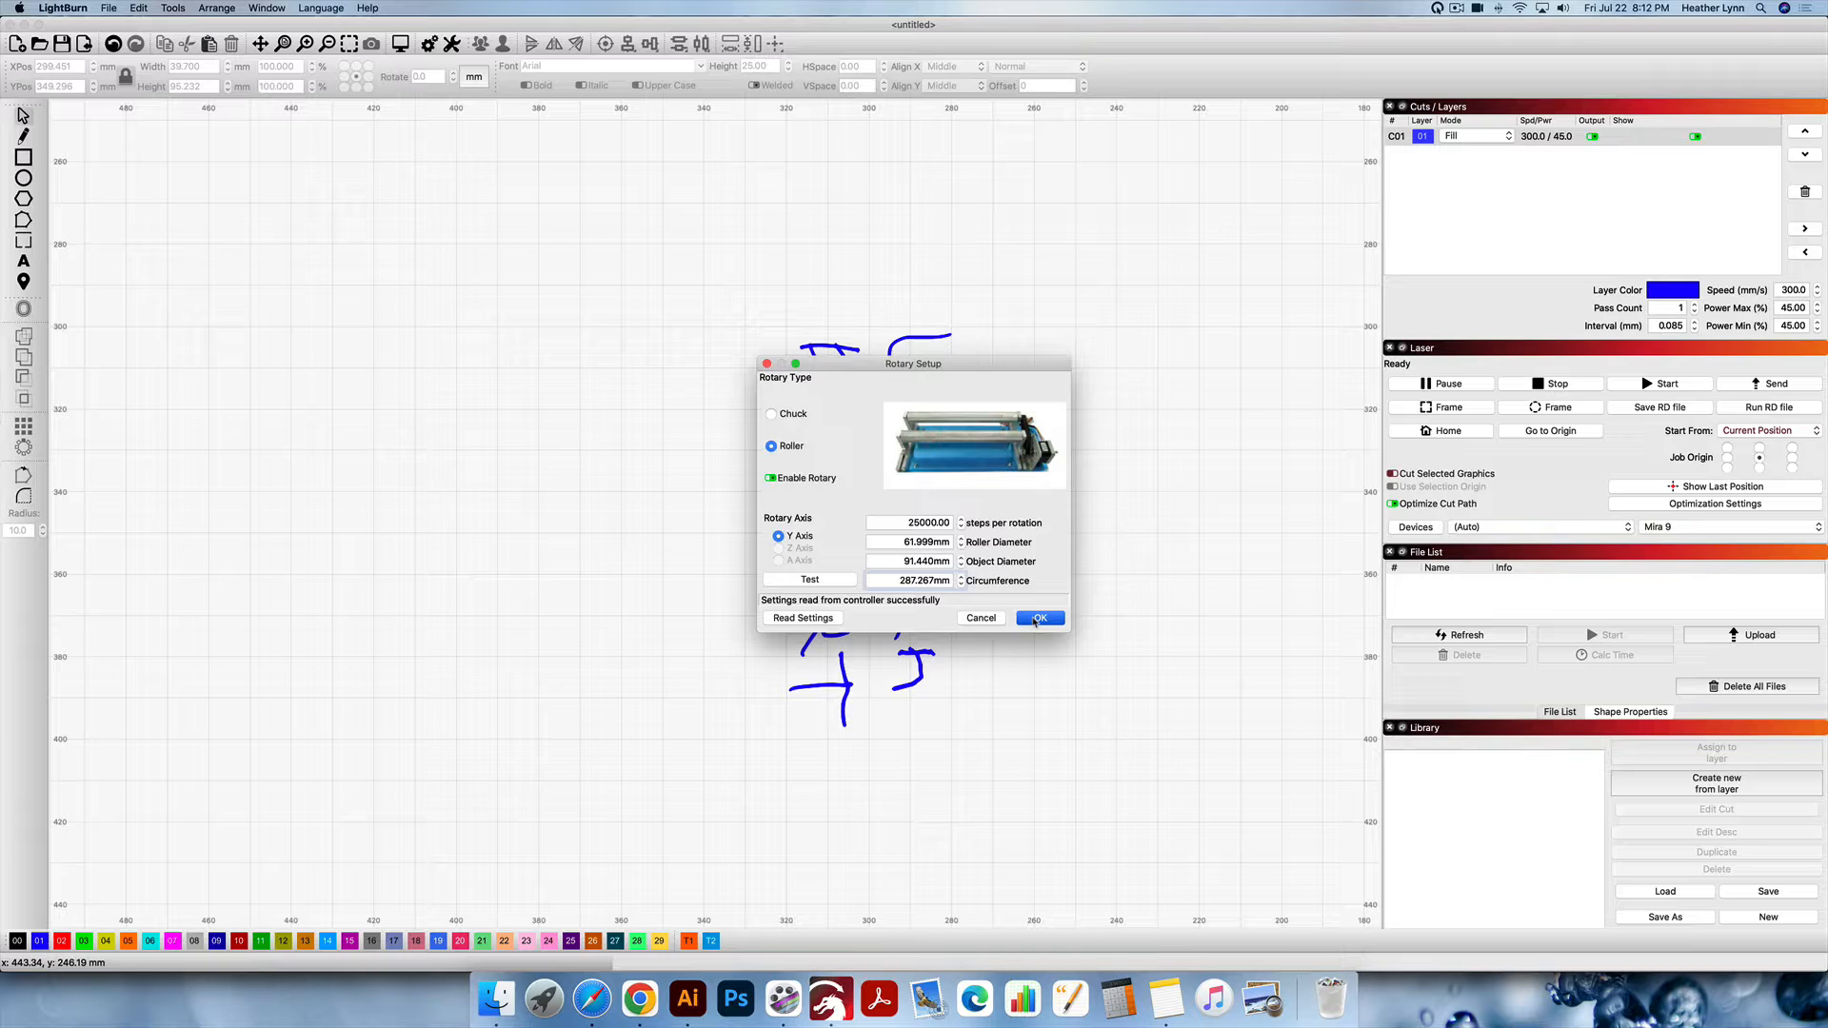
left_click(1038, 618)
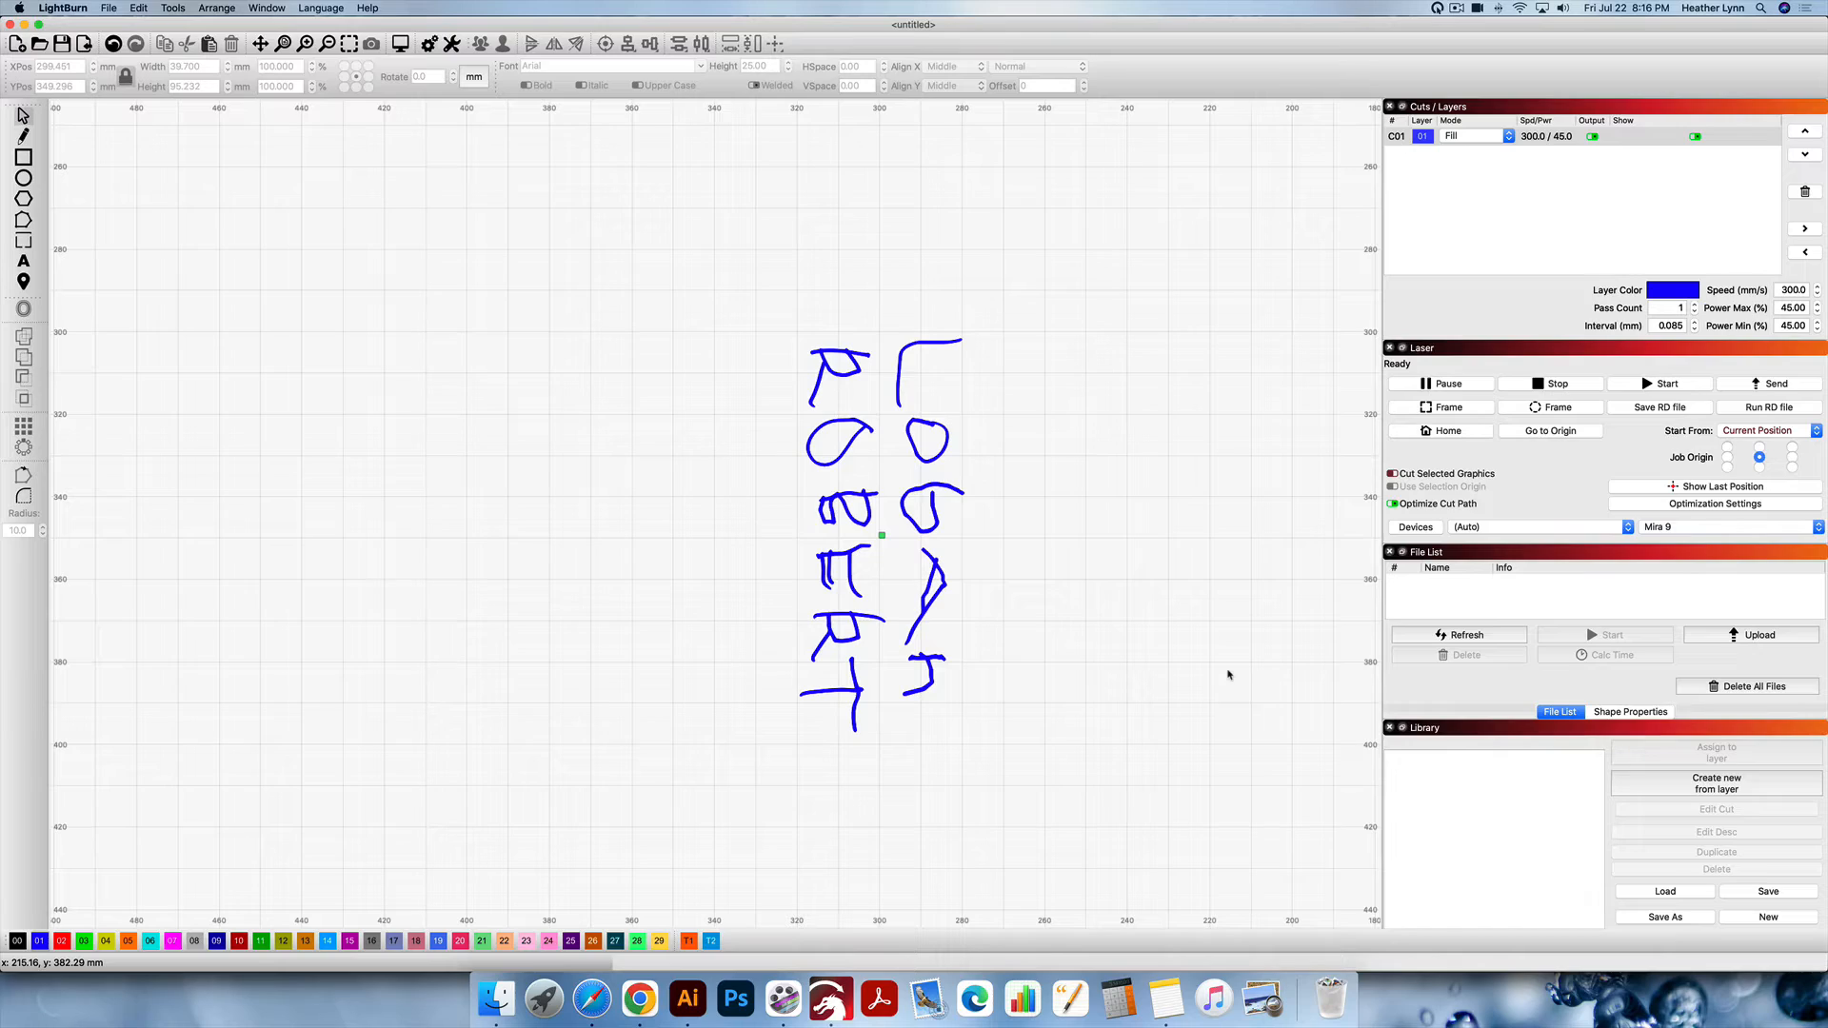
mouse_move(986, 446)
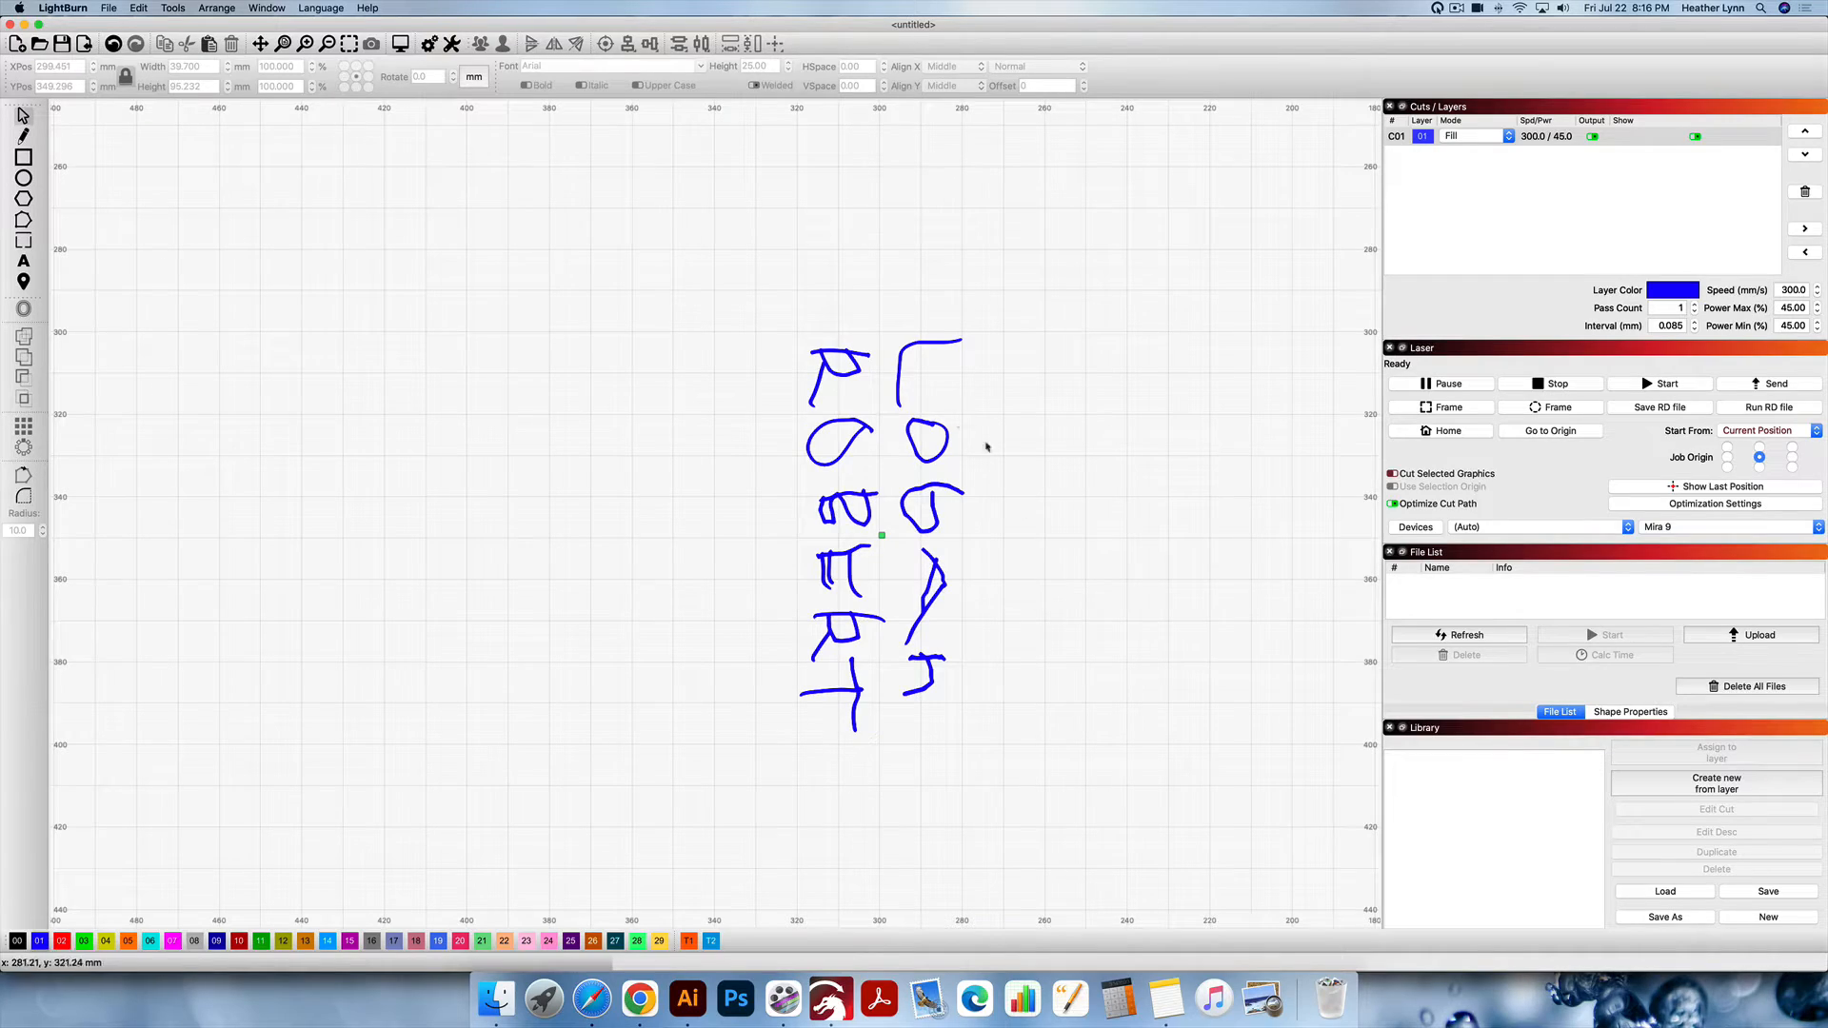
mouse_move(884, 544)
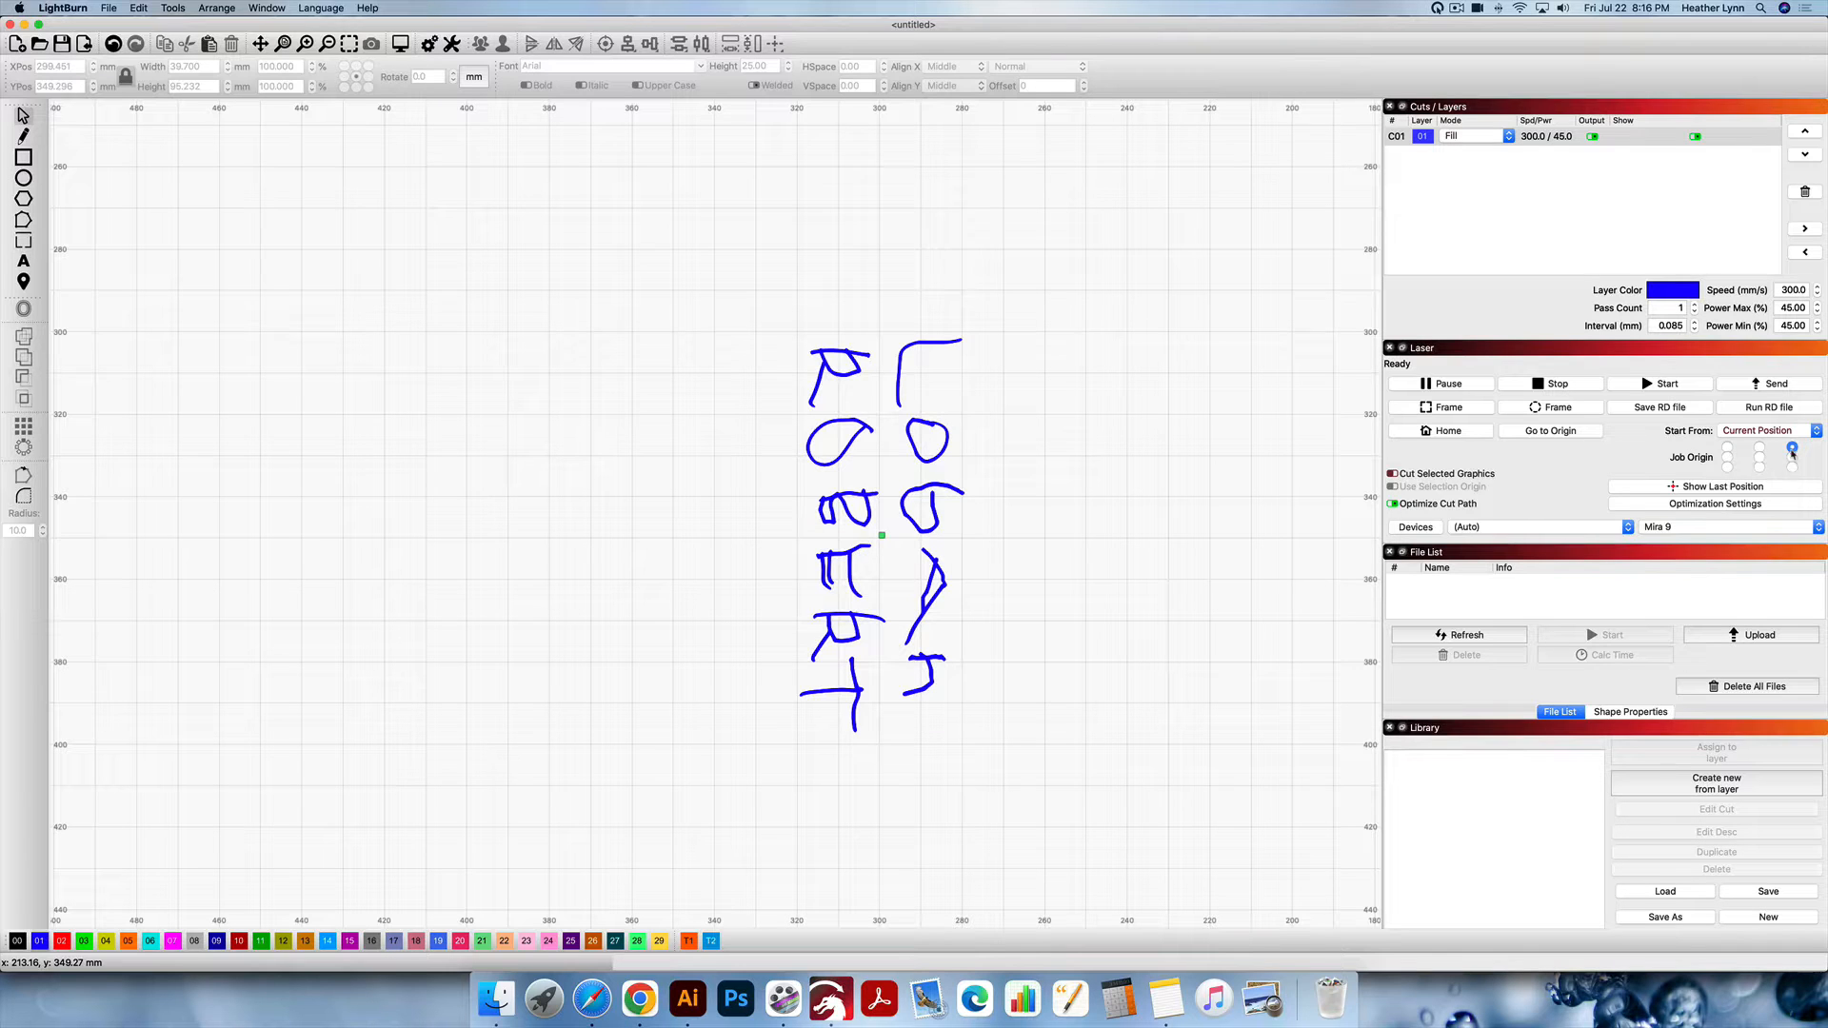
left_click(1726, 451)
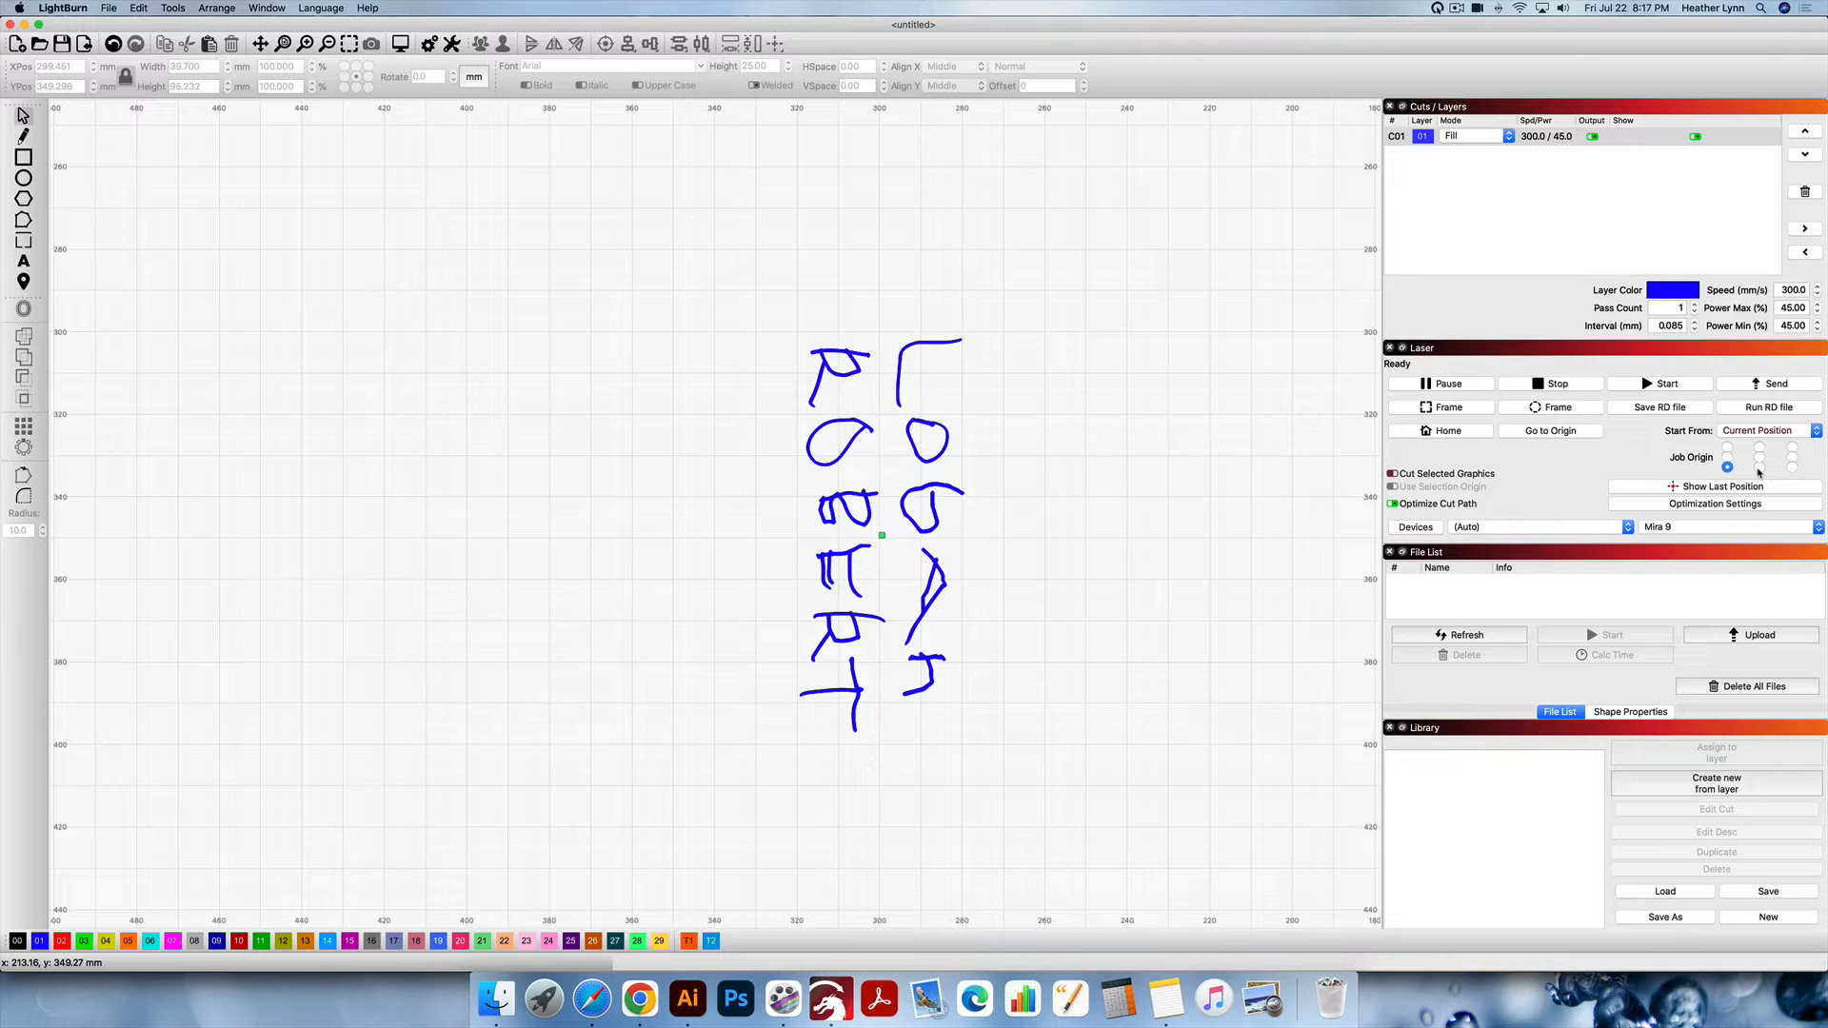
left_click(1760, 457)
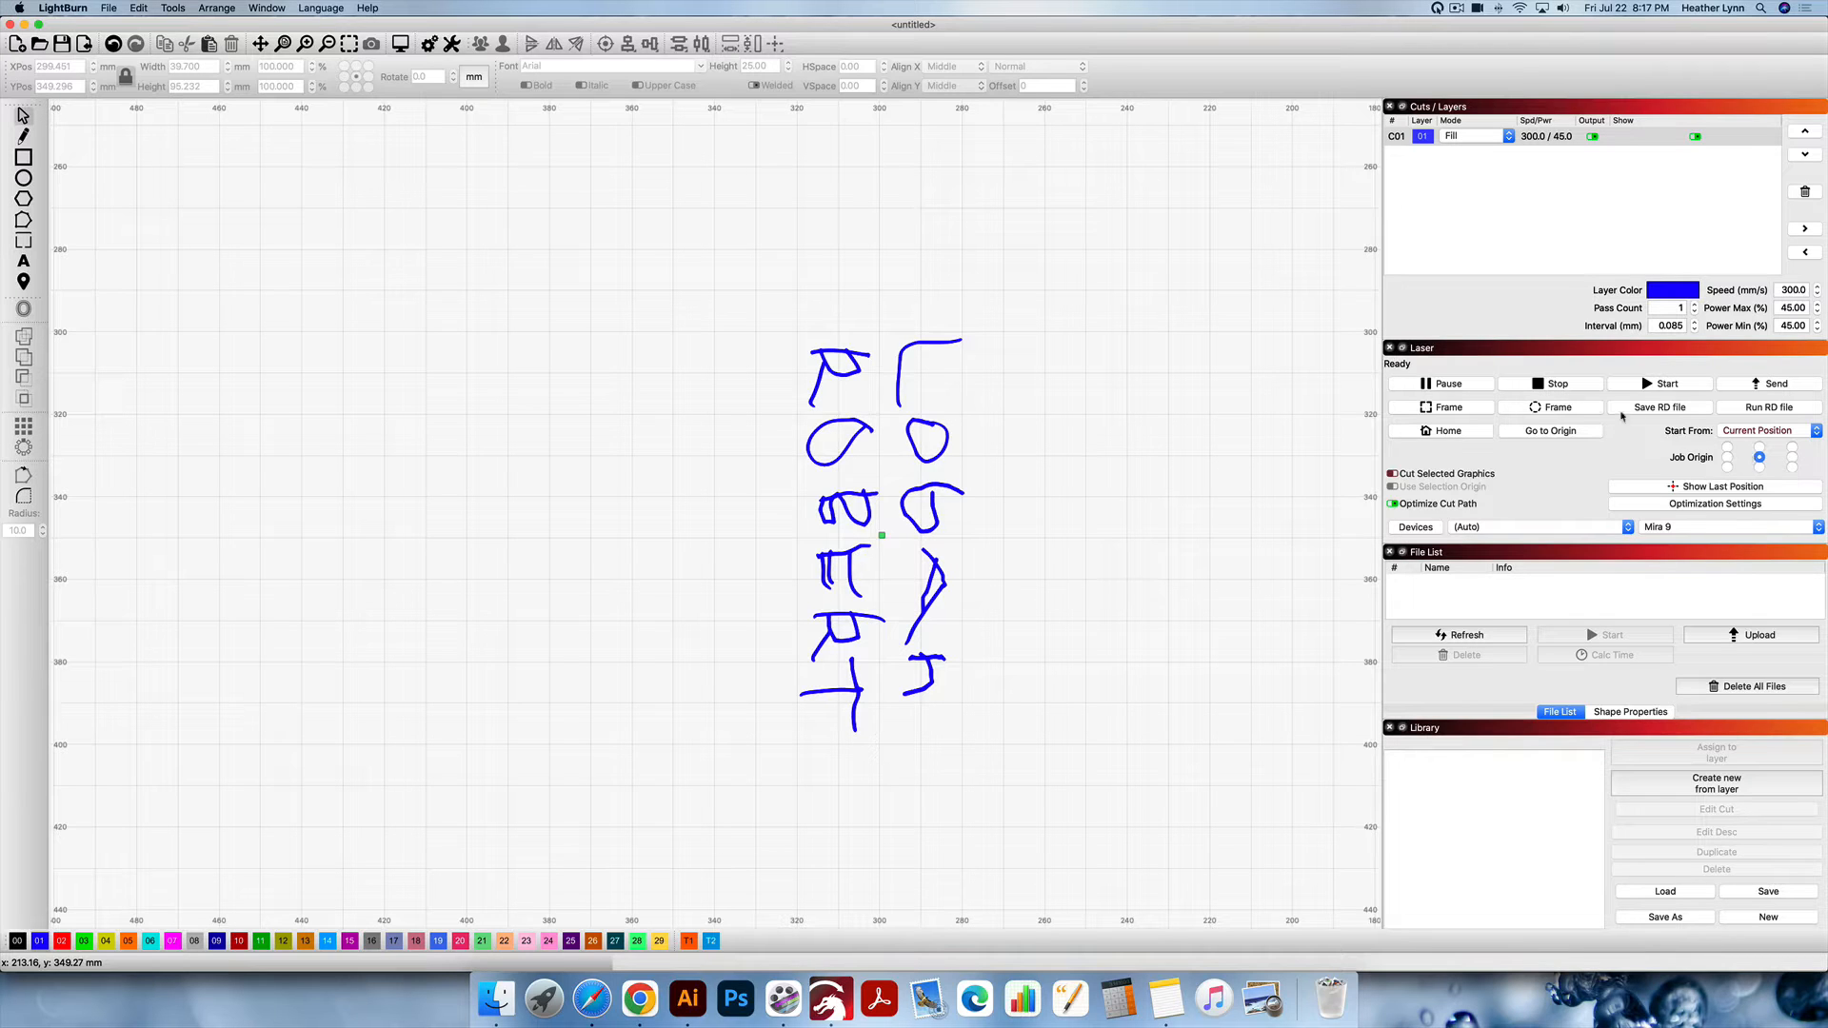
mouse_move(1443, 407)
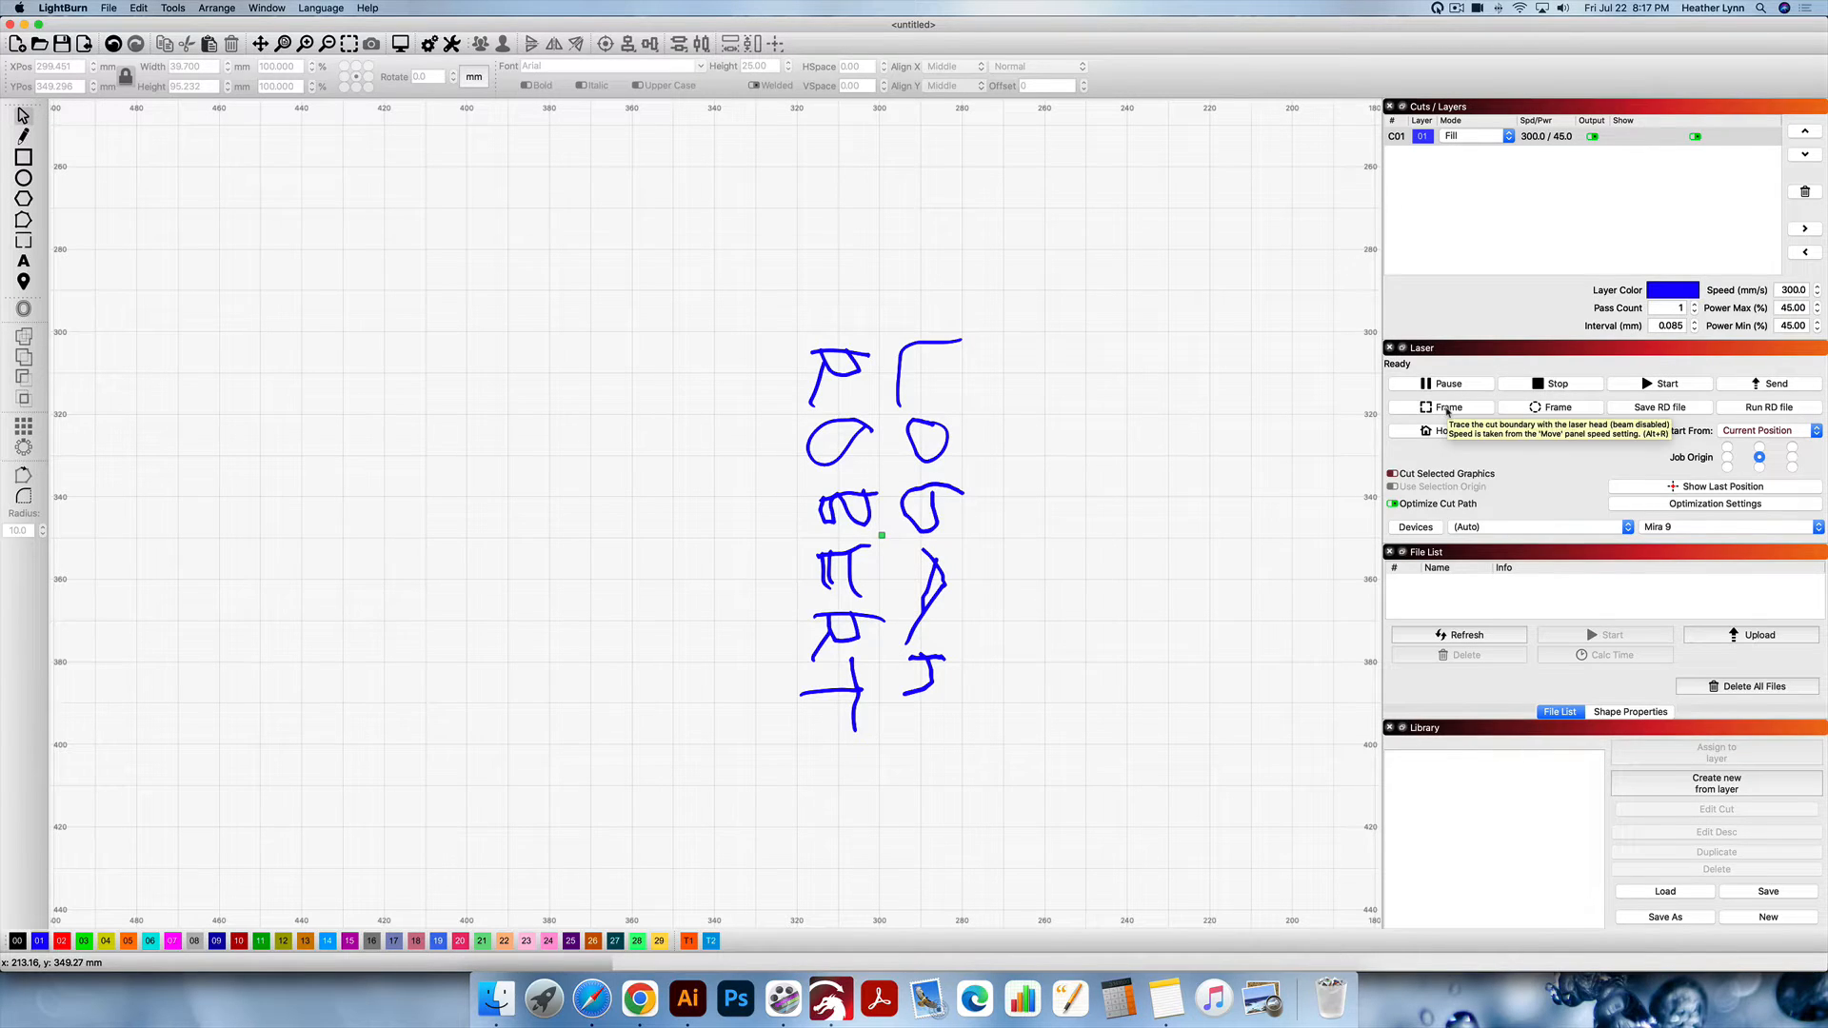